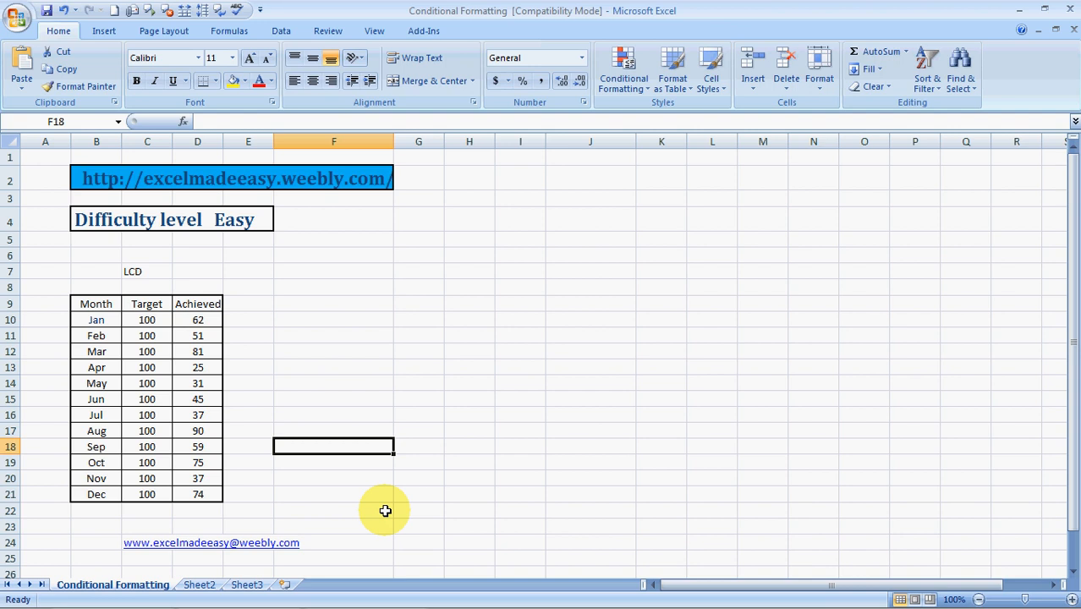
{"action": "mouse_move", "coordinate": [541, 284]}
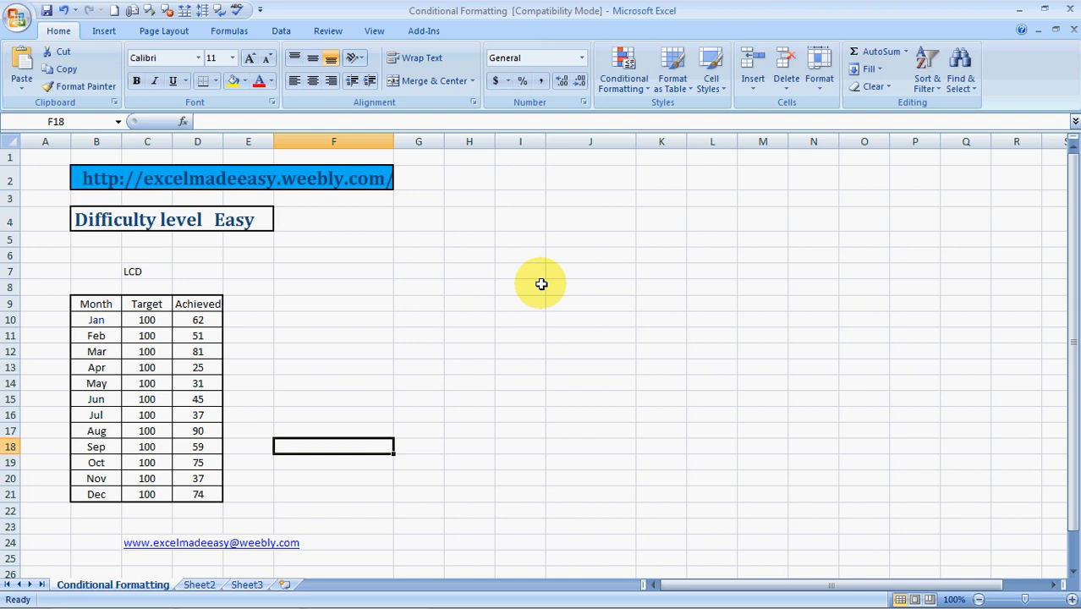
{"action": "mouse_move", "coordinate": [623, 71]}
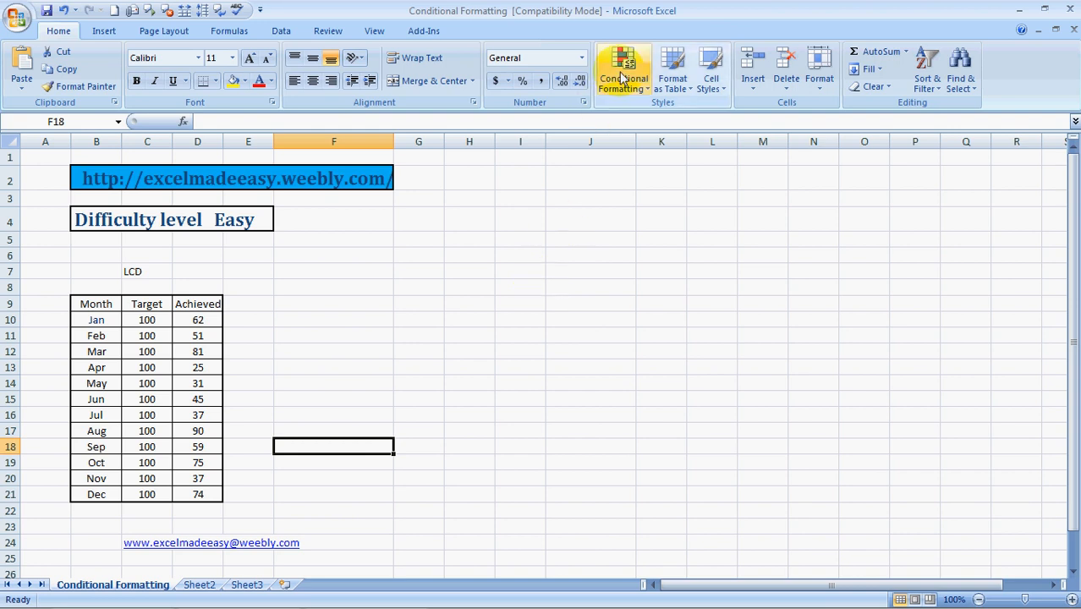
Step: Apply Blue Data Bars to the Achieved values in D10:D21
{"action": "left_click", "coordinate": [622, 69]}
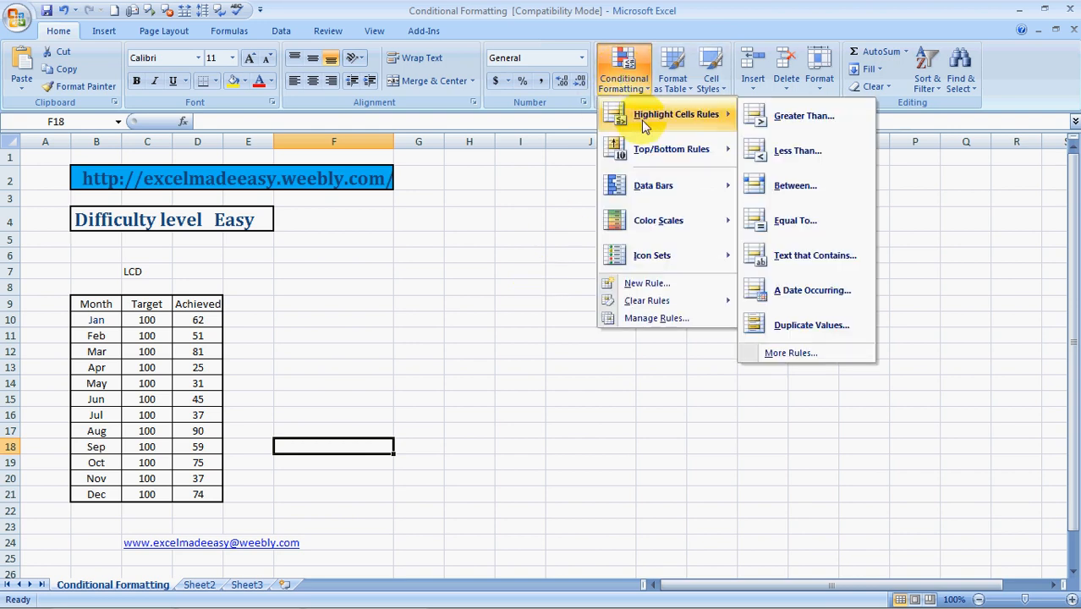
{"action": "mouse_move", "coordinate": [670, 149]}
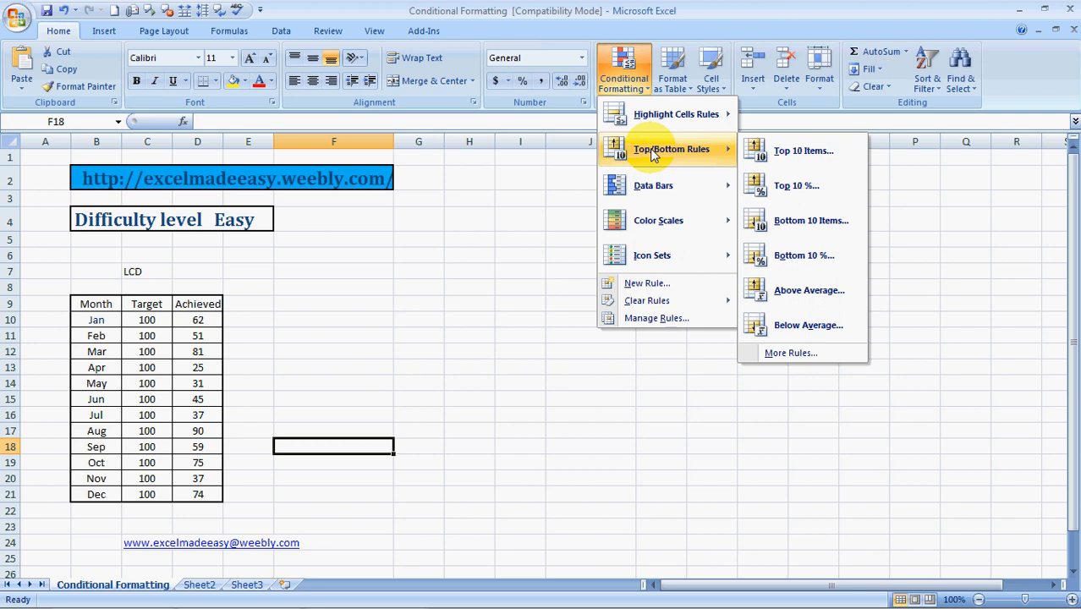
{"action": "mouse_move", "coordinate": [659, 220]}
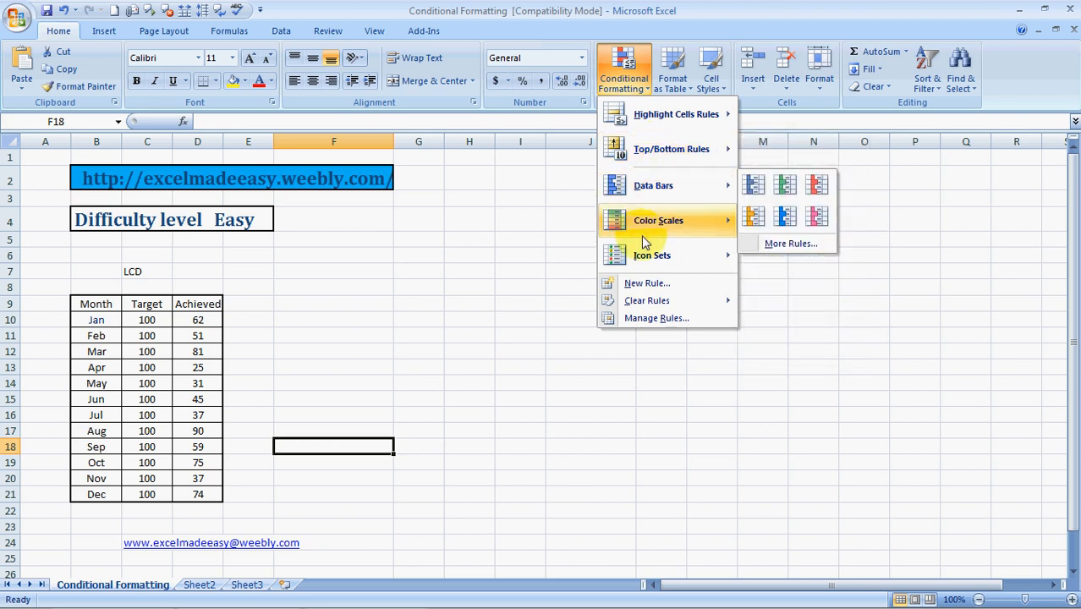
{"action": "mouse_move", "coordinate": [652, 256]}
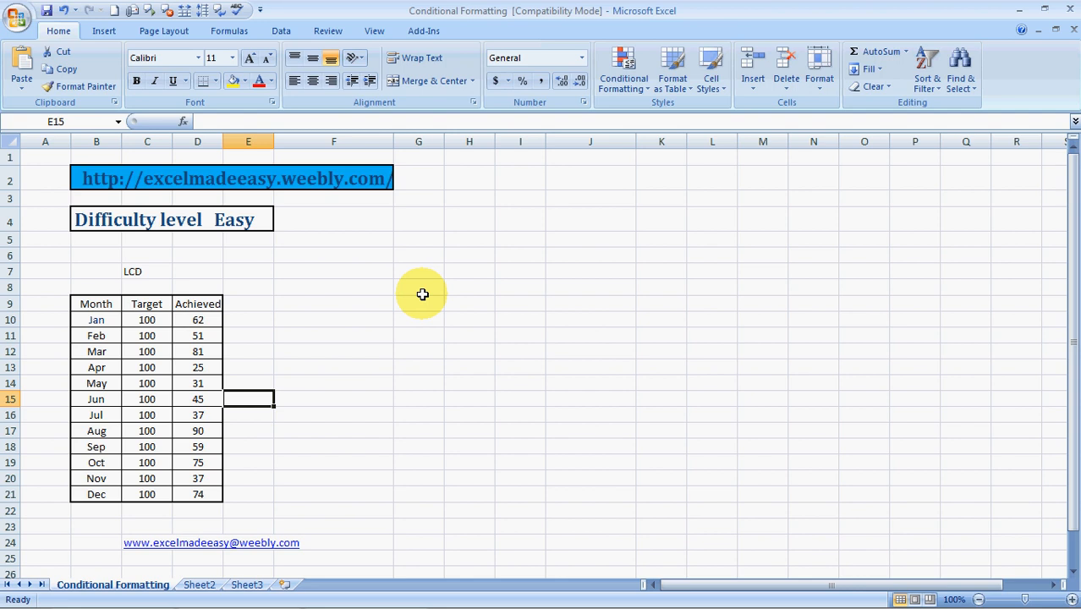
{"action": "left_click", "coordinate": [623, 71]}
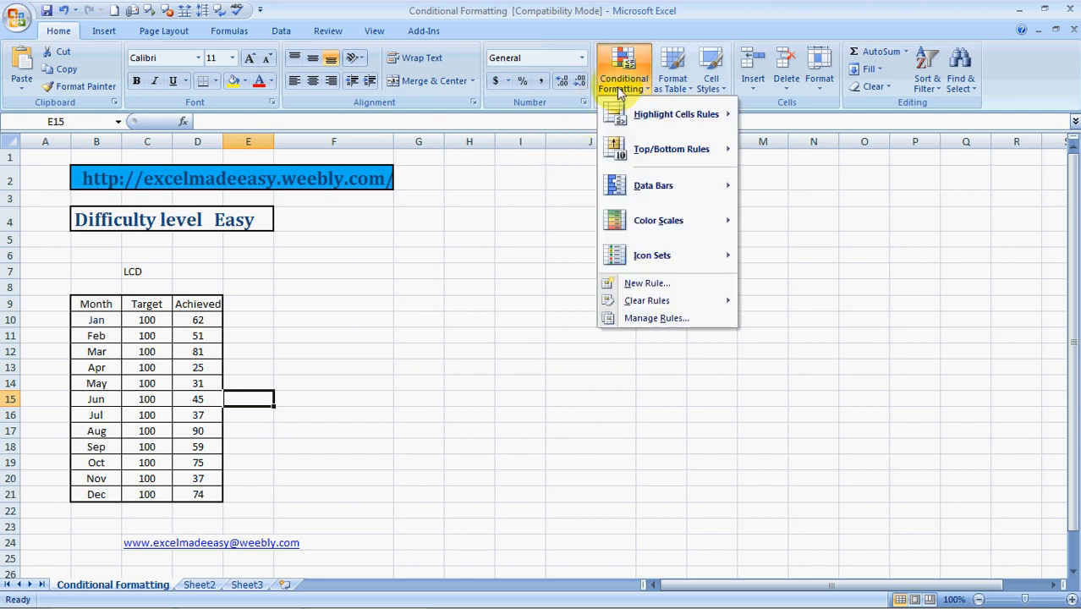
{"action": "mouse_move", "coordinate": [653, 185]}
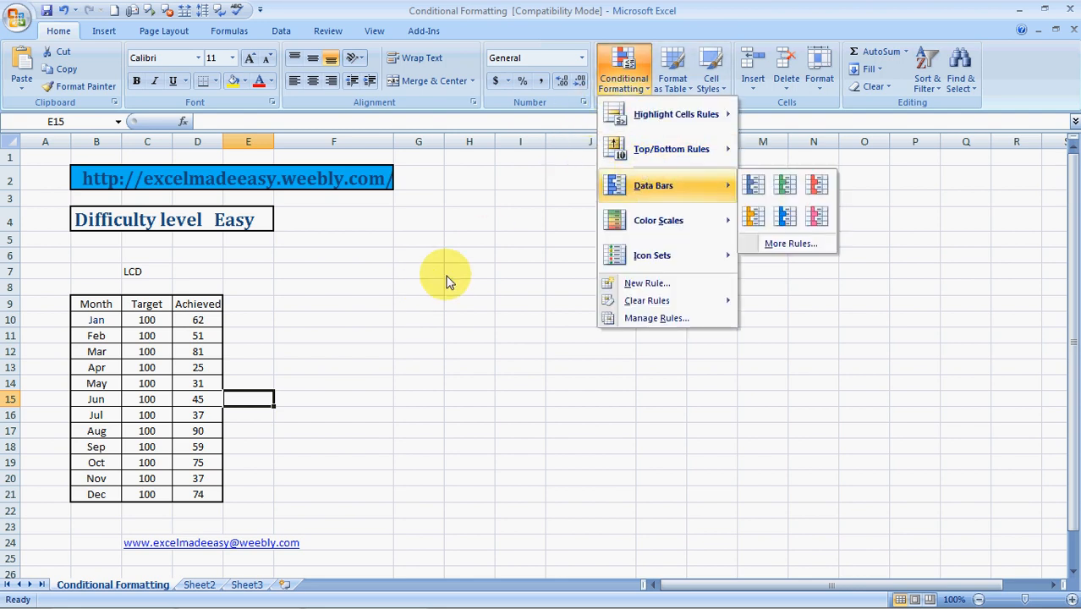
{"action": "left_click", "coordinate": [196, 318]}
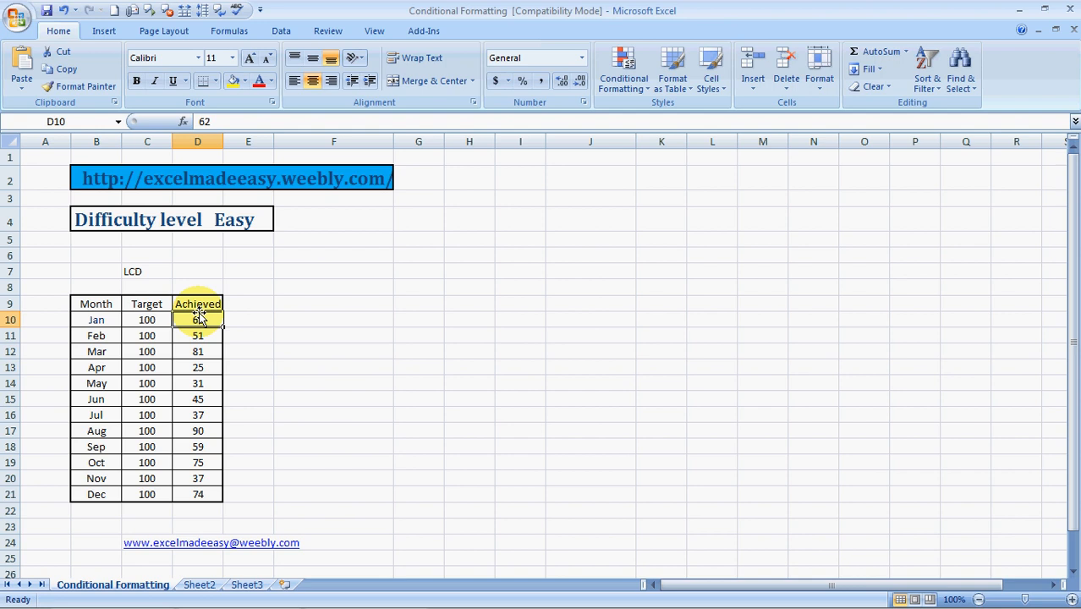
{"action": "left_click_drag", "start_coordinate": [196, 318], "coordinate": [196, 494]}
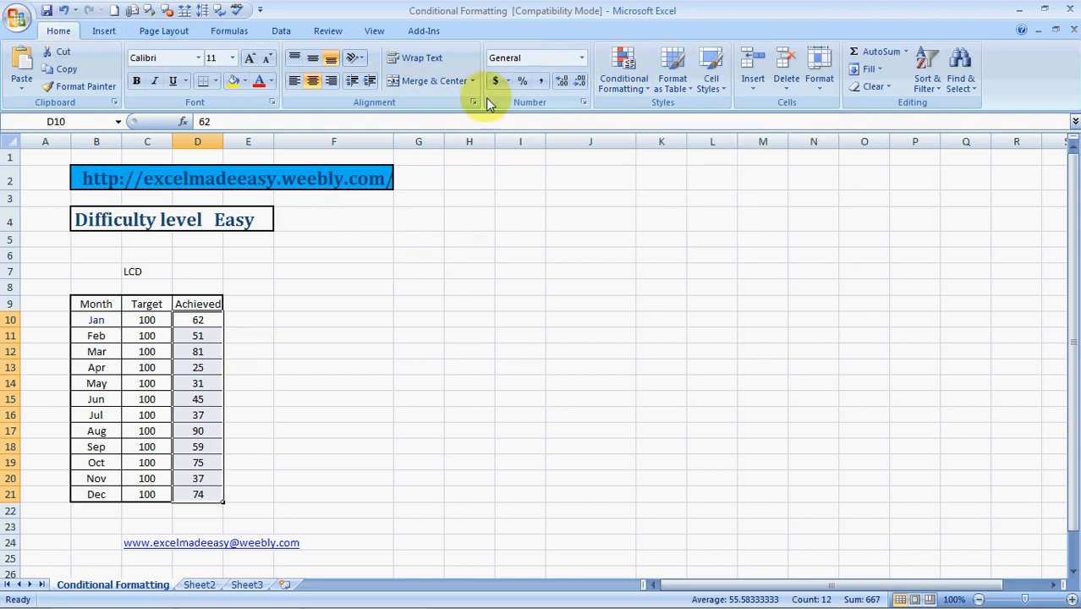
{"action": "left_click", "coordinate": [622, 71]}
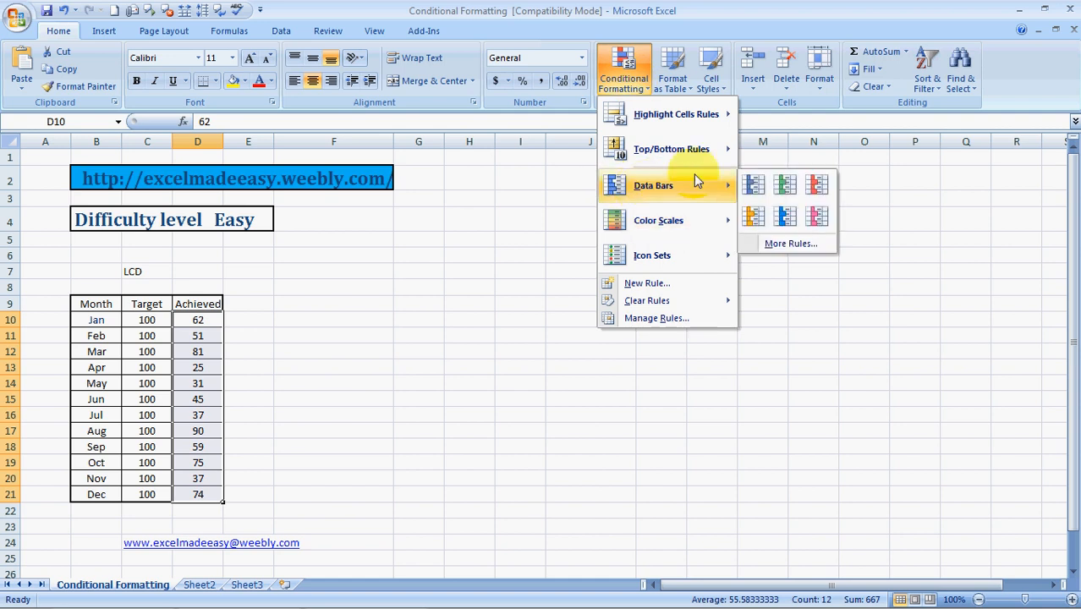
{"action": "mouse_move", "coordinate": [753, 184]}
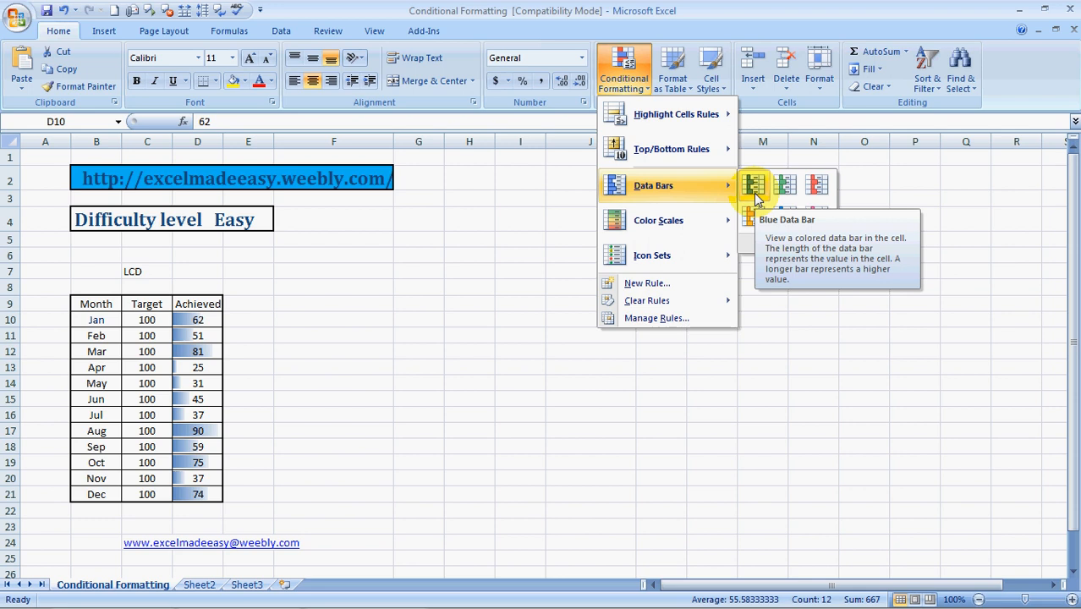
{"action": "left_click", "coordinate": [755, 184]}
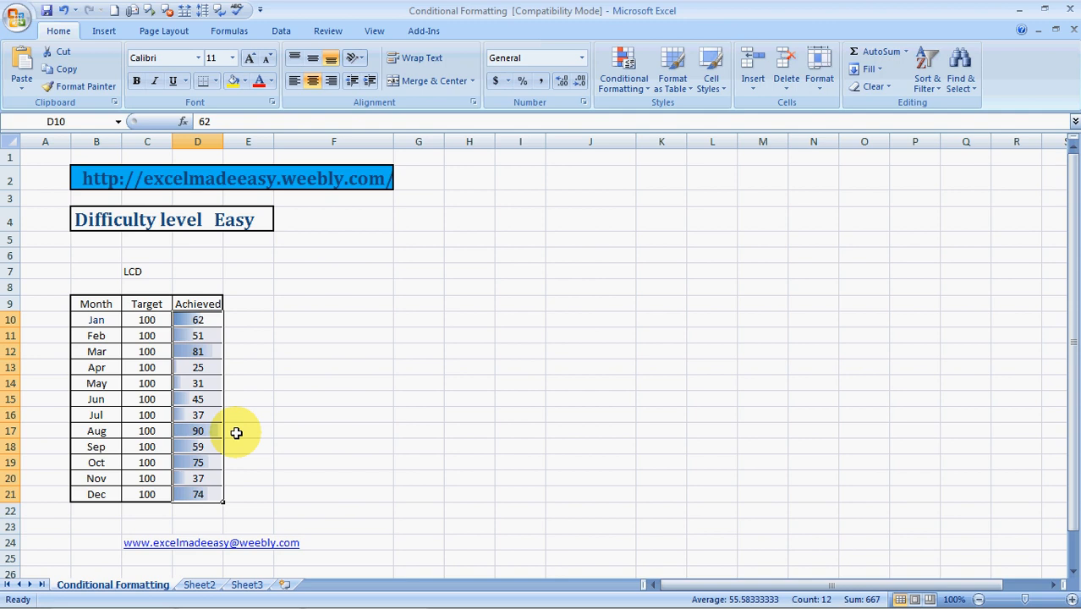
Step: Switch the D10:D21 data bars to Purple, after previewing green
{"action": "left_click", "coordinate": [196, 319]}
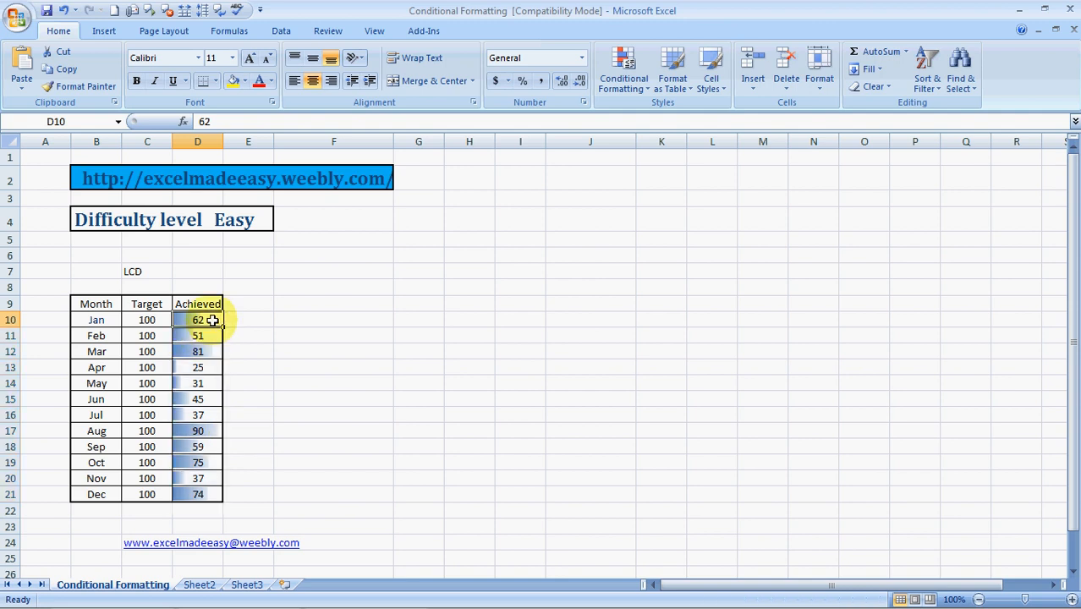
{"action": "left_click", "coordinate": [196, 350]}
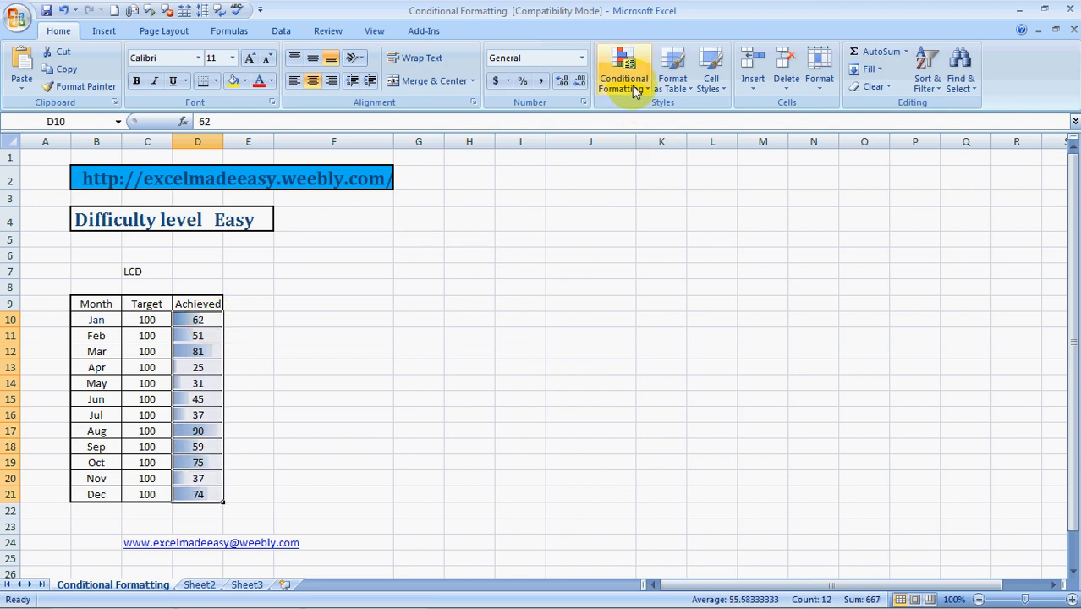
{"action": "left_click", "coordinate": [622, 68]}
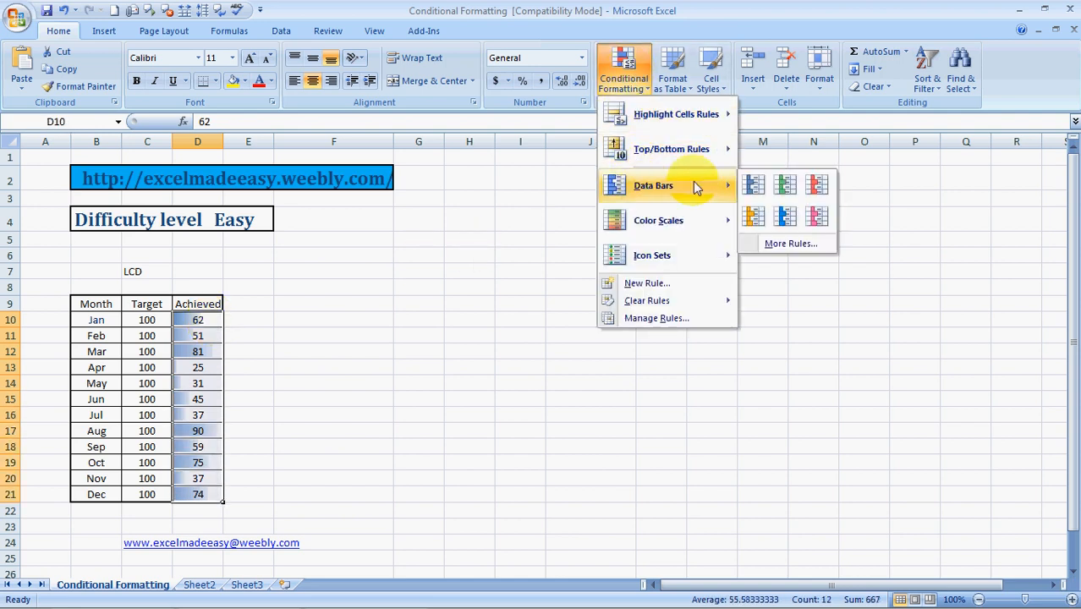
{"action": "mouse_move", "coordinate": [785, 184]}
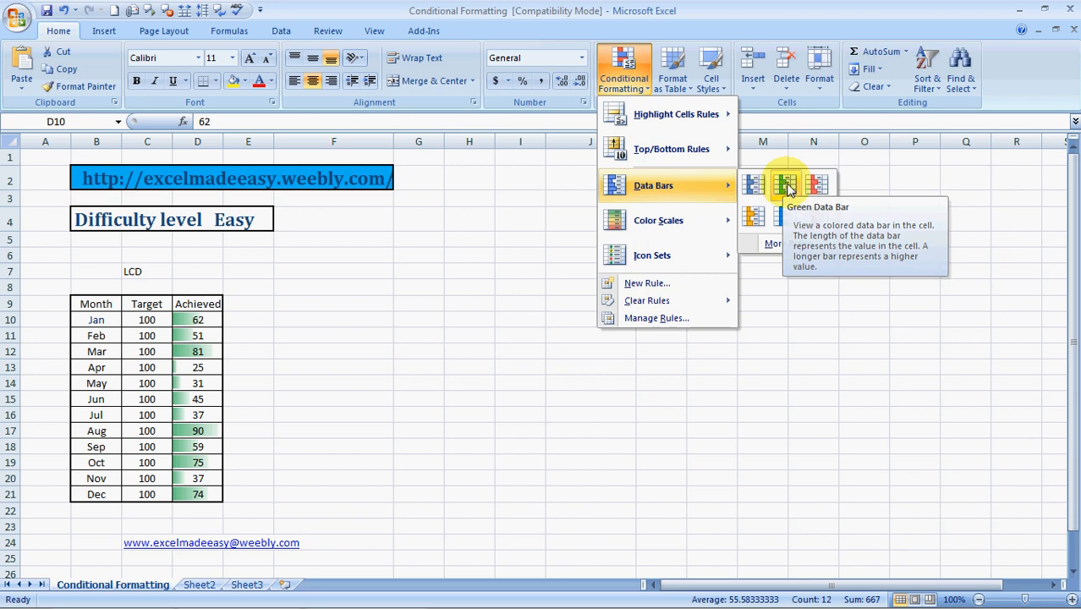
{"action": "left_click", "coordinate": [815, 217]}
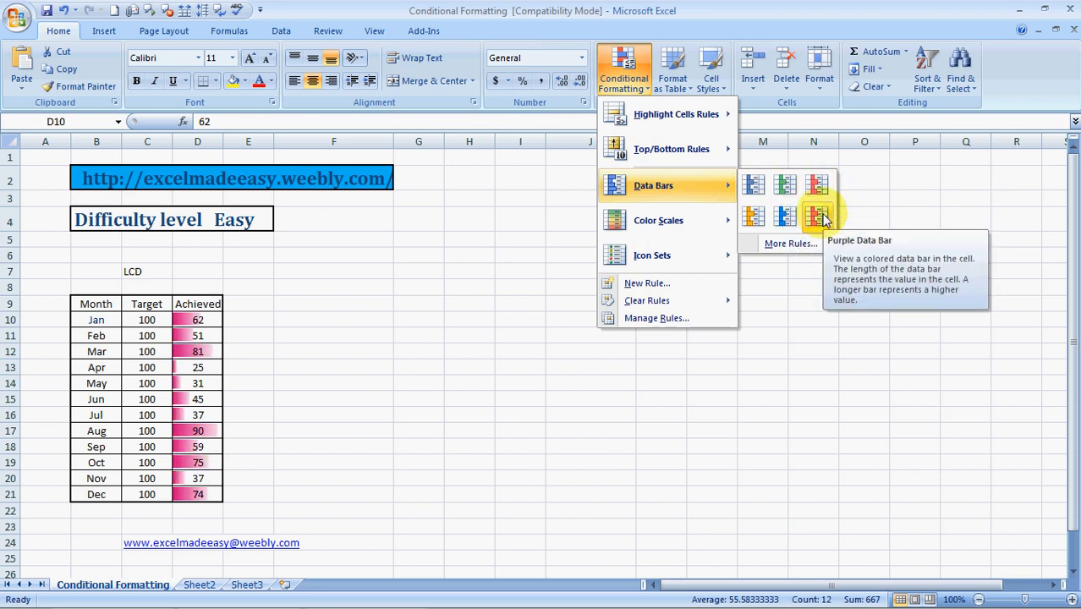
{"action": "left_click", "coordinate": [753, 217]}
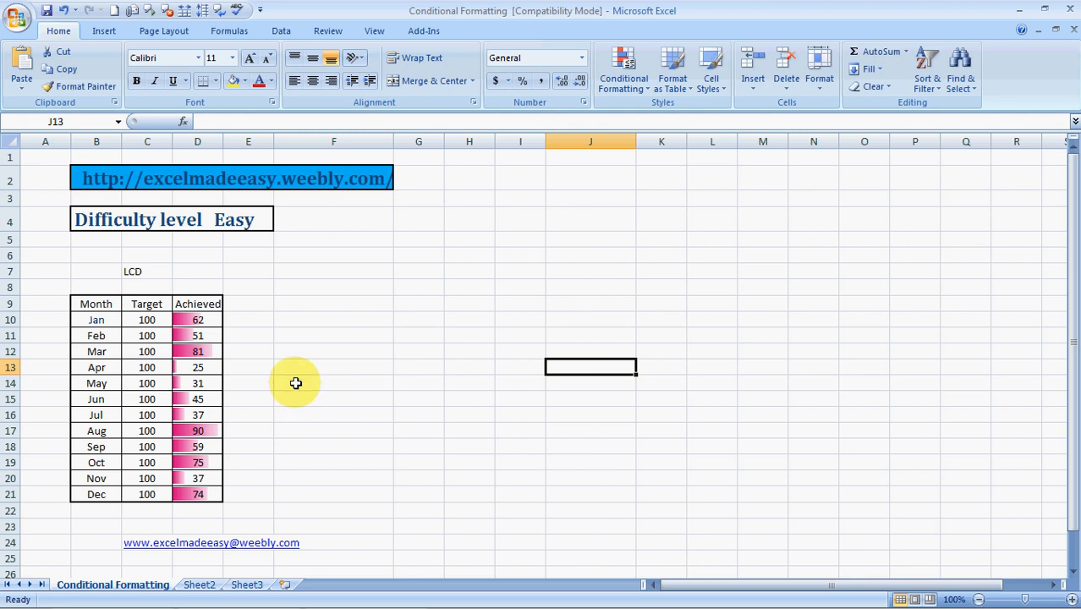
Step: Clear the conditional formatting rules from D10:D21 so plain numbers remain
{"action": "left_click", "coordinate": [196, 320]}
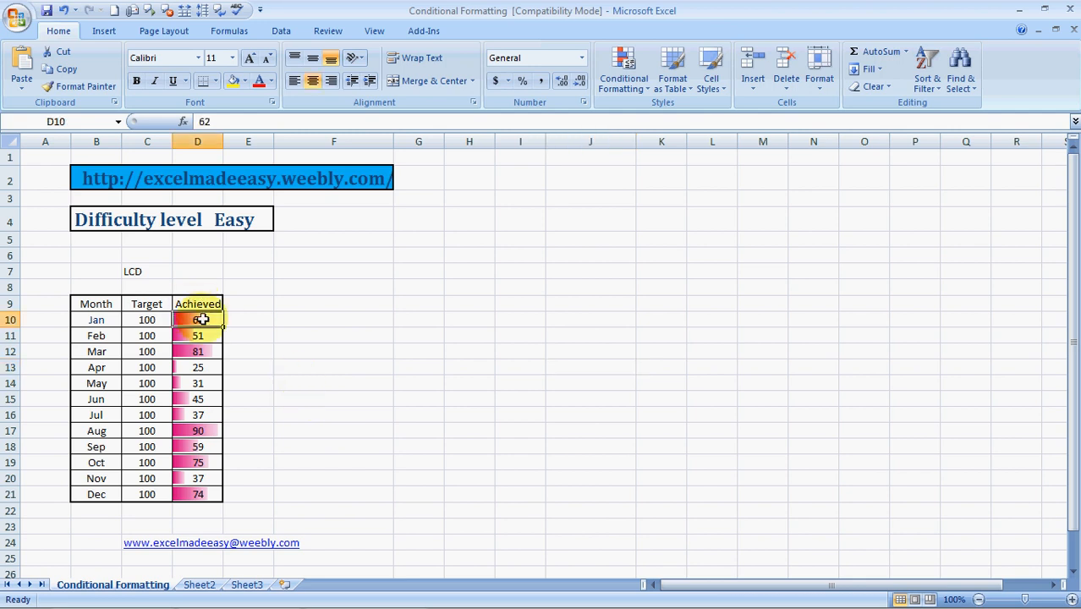
{"action": "left_click_drag", "start_coordinate": [196, 320], "coordinate": [196, 494]}
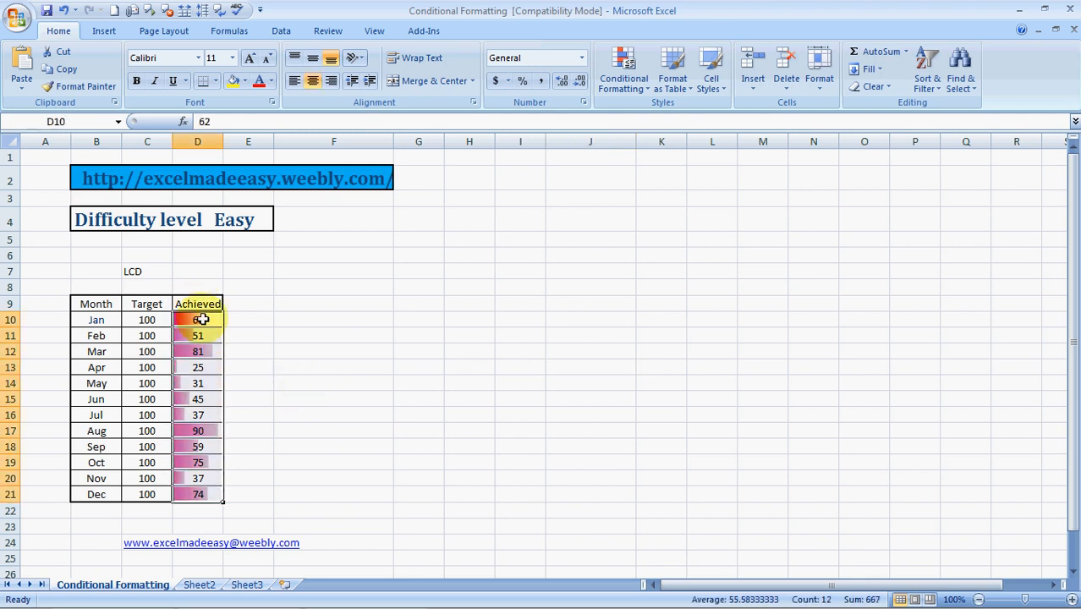
{"action": "left_click", "coordinate": [623, 71]}
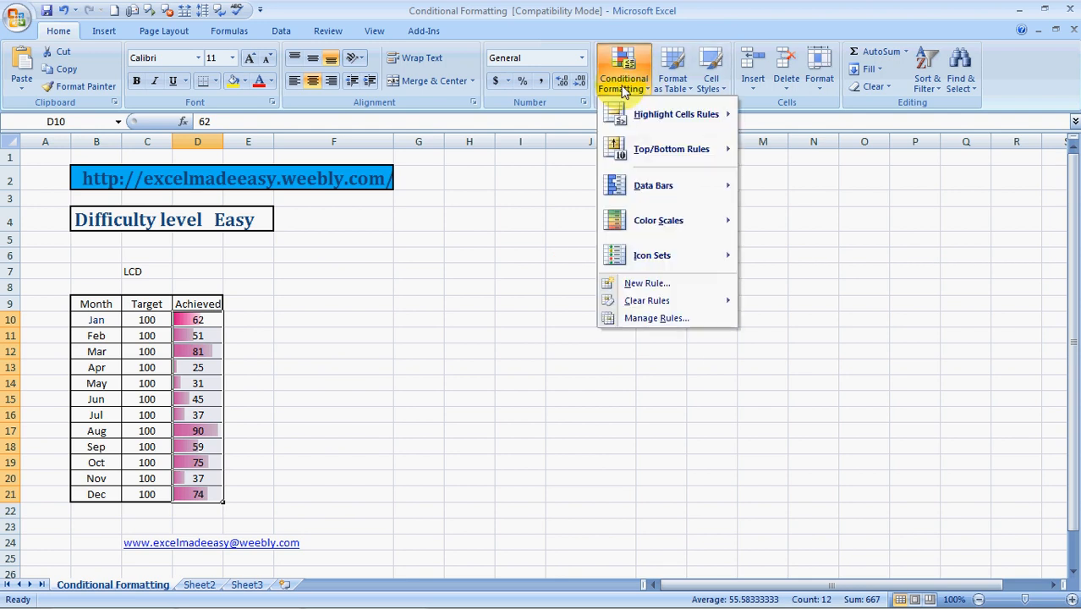
{"action": "mouse_move", "coordinate": [646, 283]}
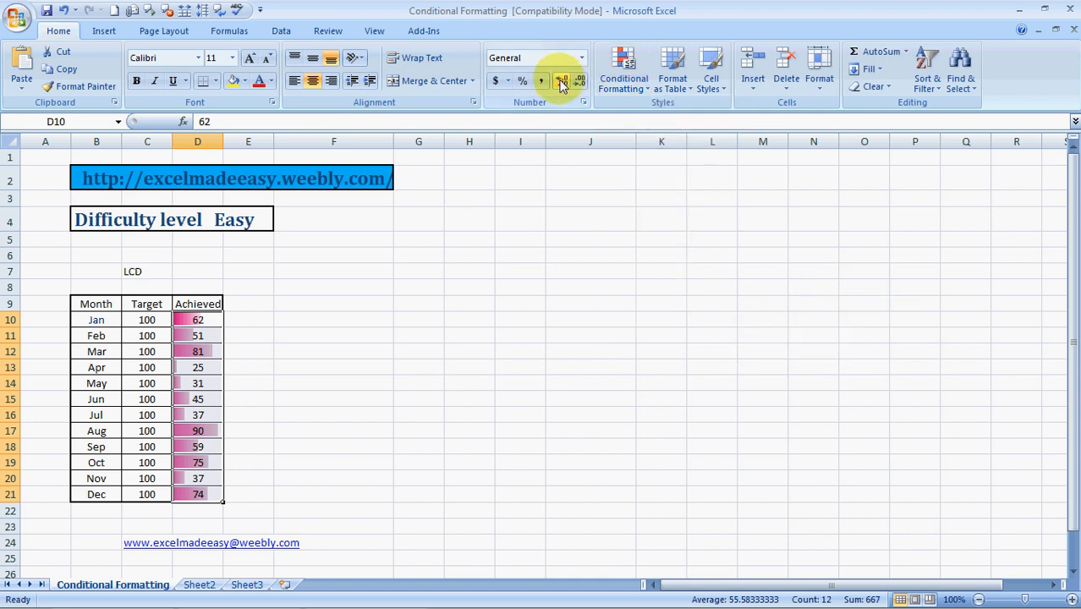
{"action": "left_click", "coordinate": [623, 68]}
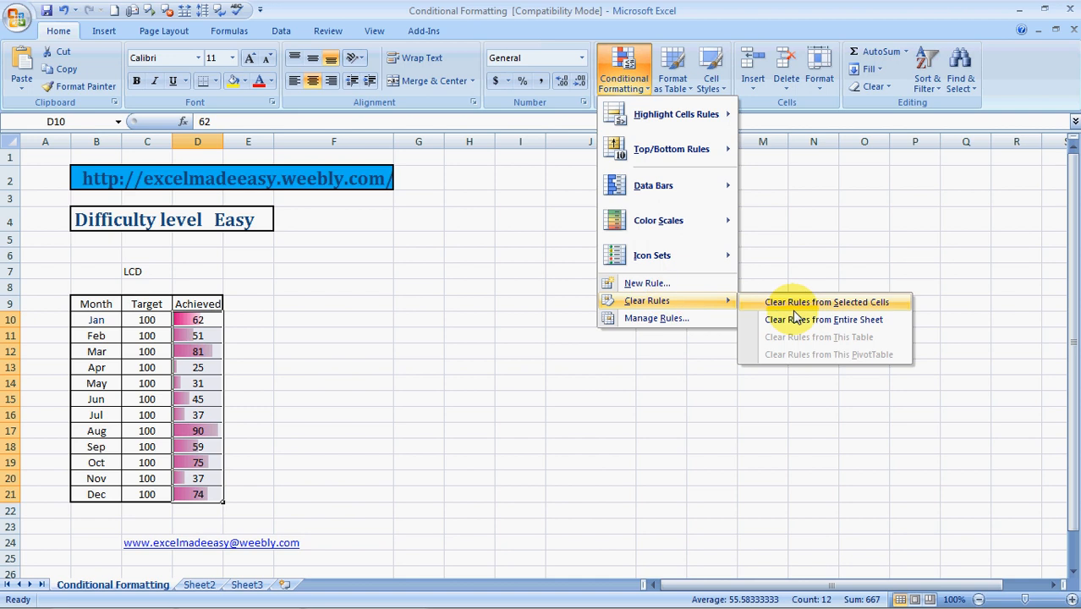
{"action": "left_click", "coordinate": [826, 301]}
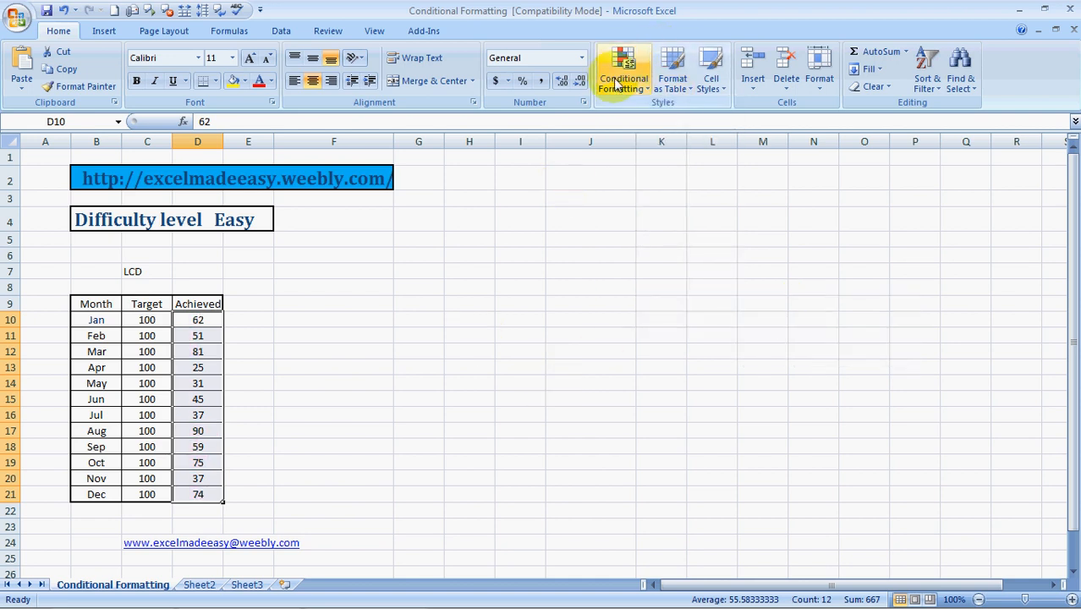
{"action": "left_click", "coordinate": [623, 68]}
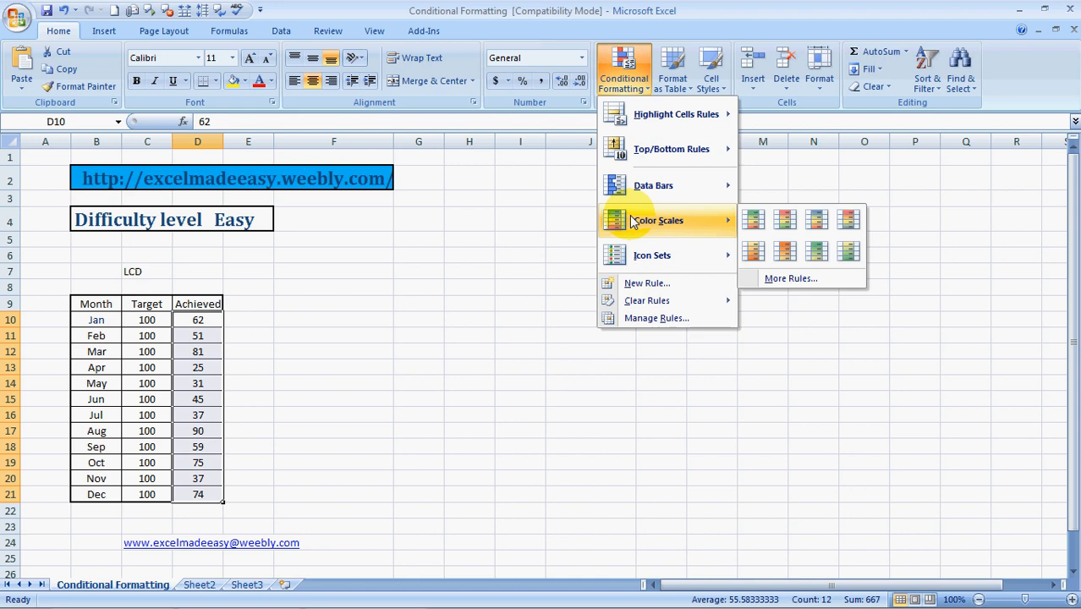
{"action": "mouse_move", "coordinate": [726, 221]}
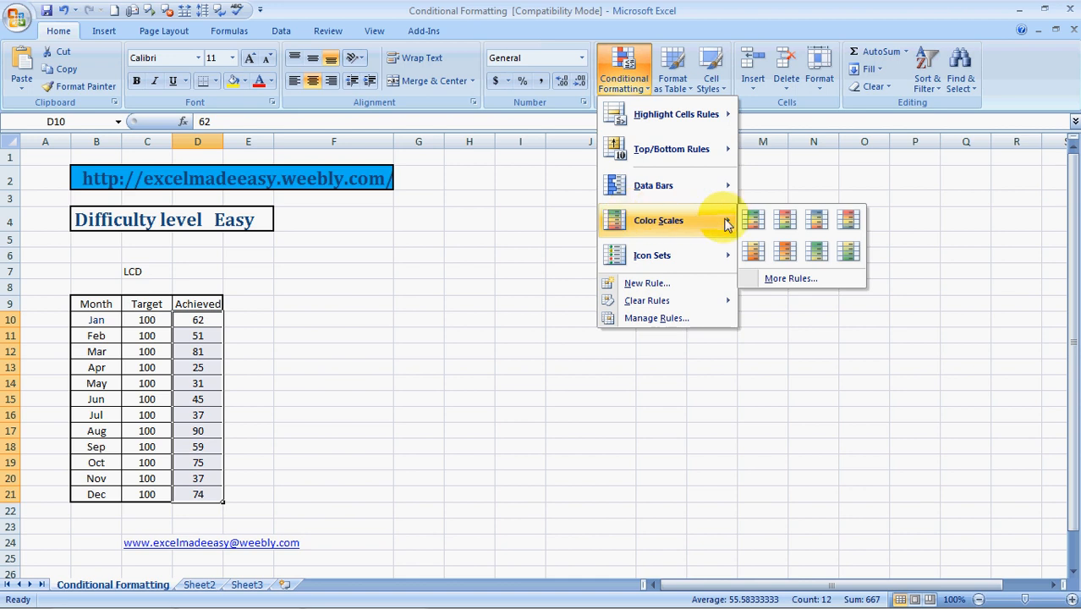
{"action": "left_click", "coordinate": [753, 220]}
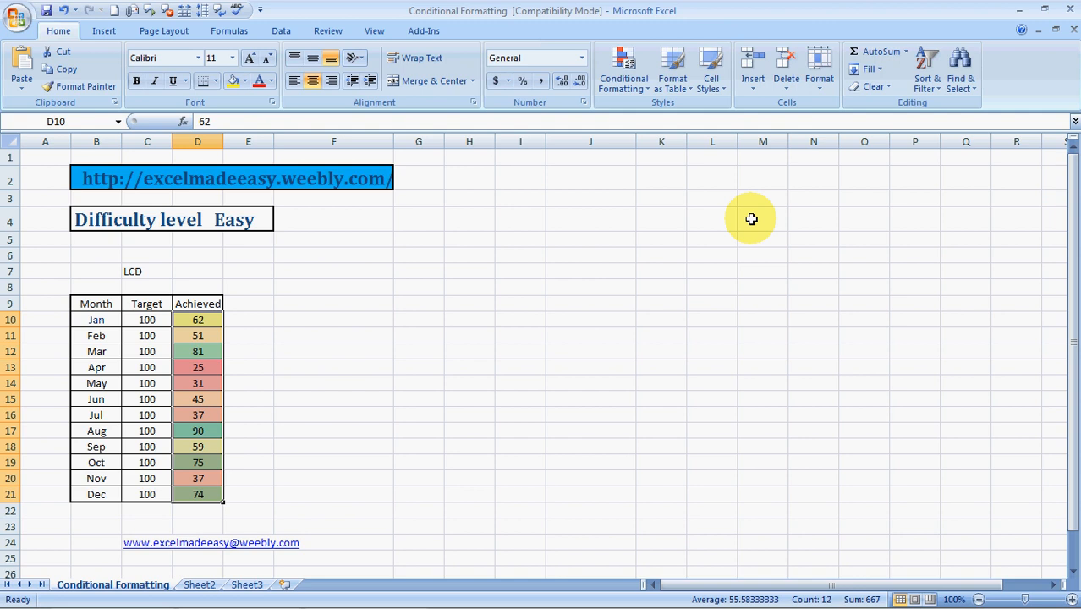
{"action": "mouse_move", "coordinate": [379, 423]}
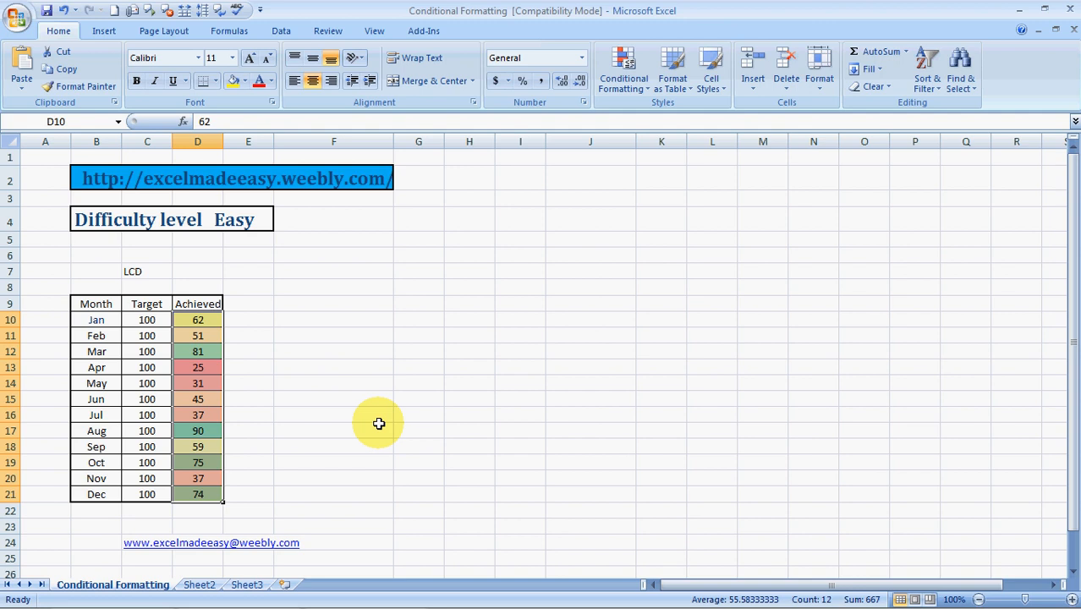
{"action": "mouse_move", "coordinate": [244, 358]}
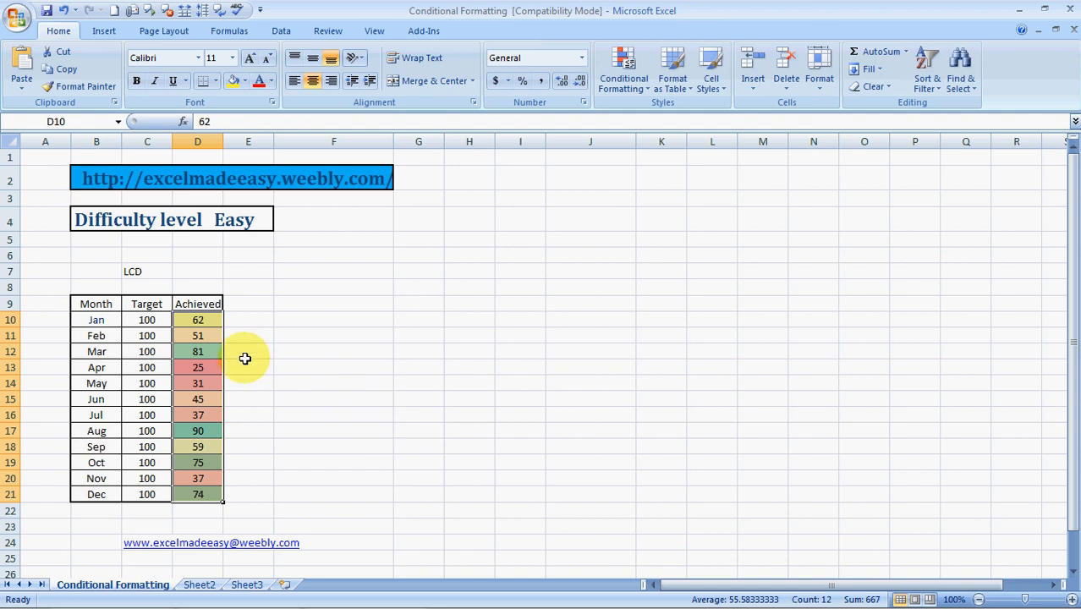
{"action": "mouse_move", "coordinate": [213, 367]}
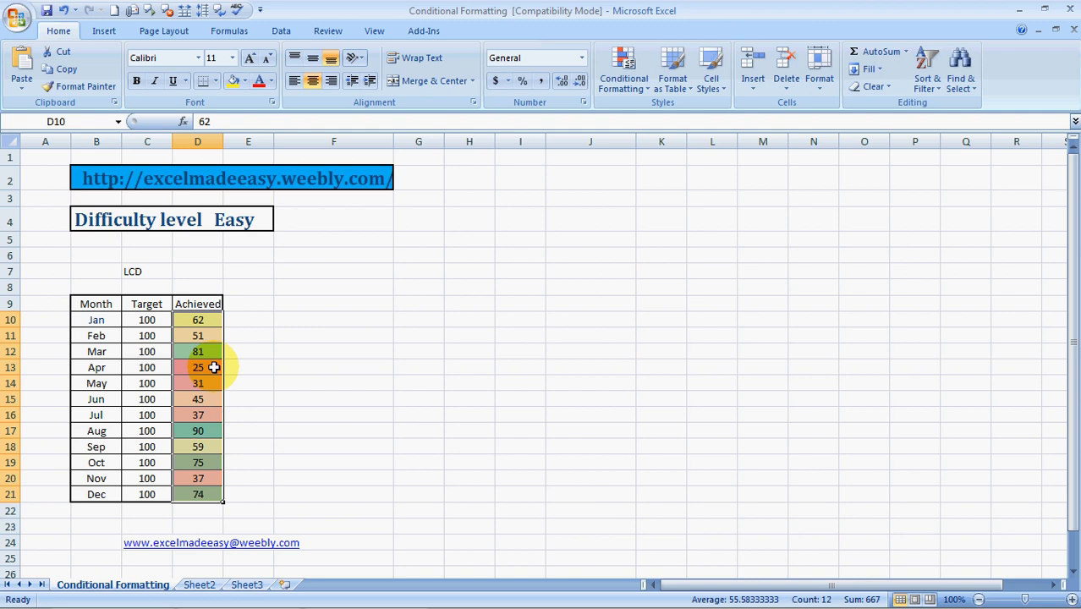
{"action": "left_click", "coordinate": [196, 368]}
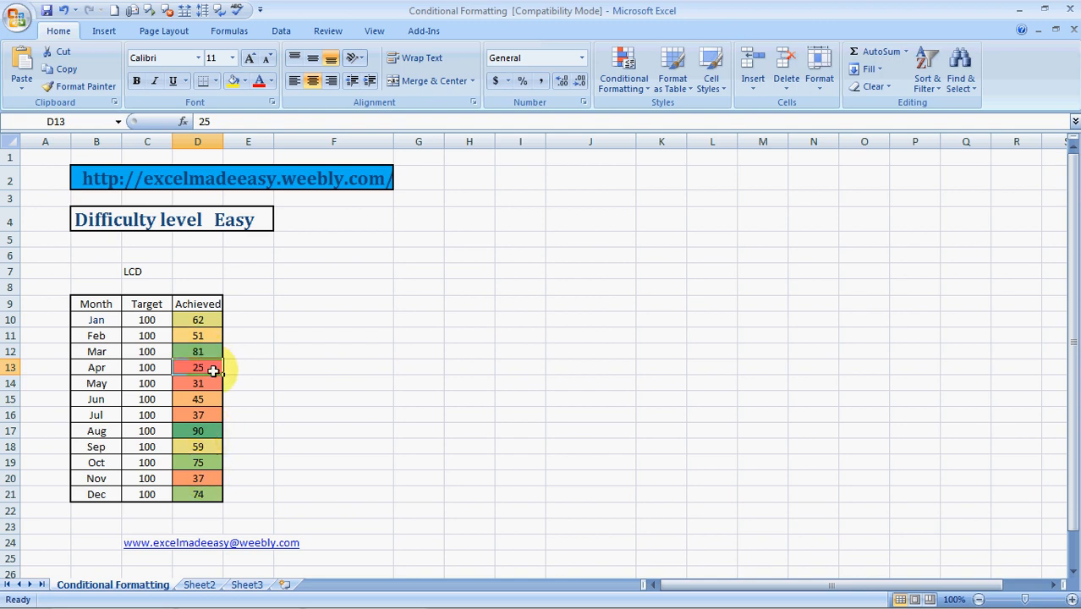
{"action": "left_click", "coordinate": [196, 320]}
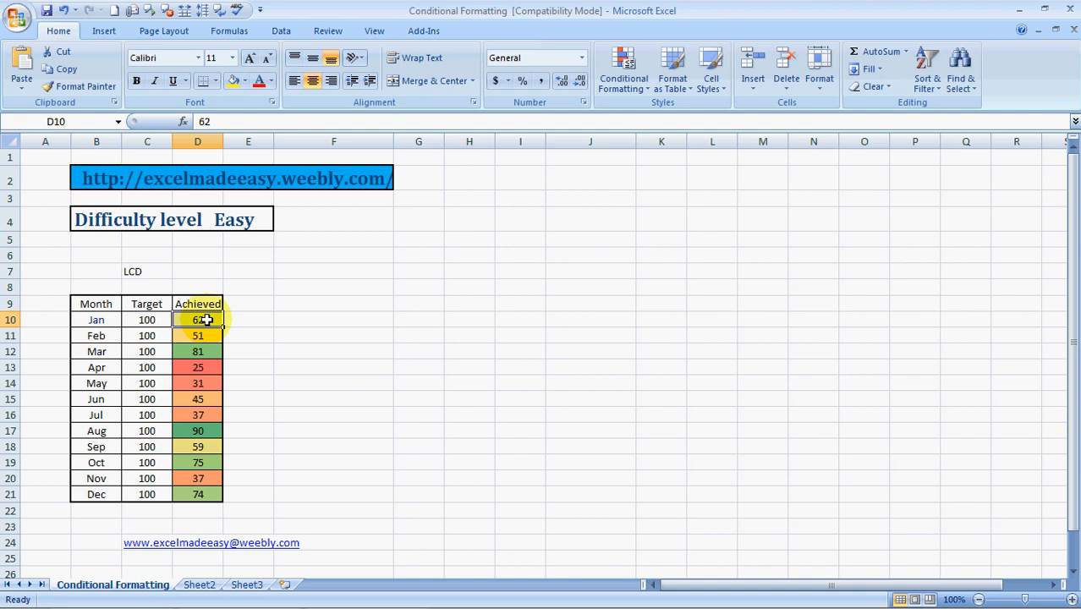
{"action": "left_click_drag", "start_coordinate": [196, 320], "coordinate": [196, 494]}
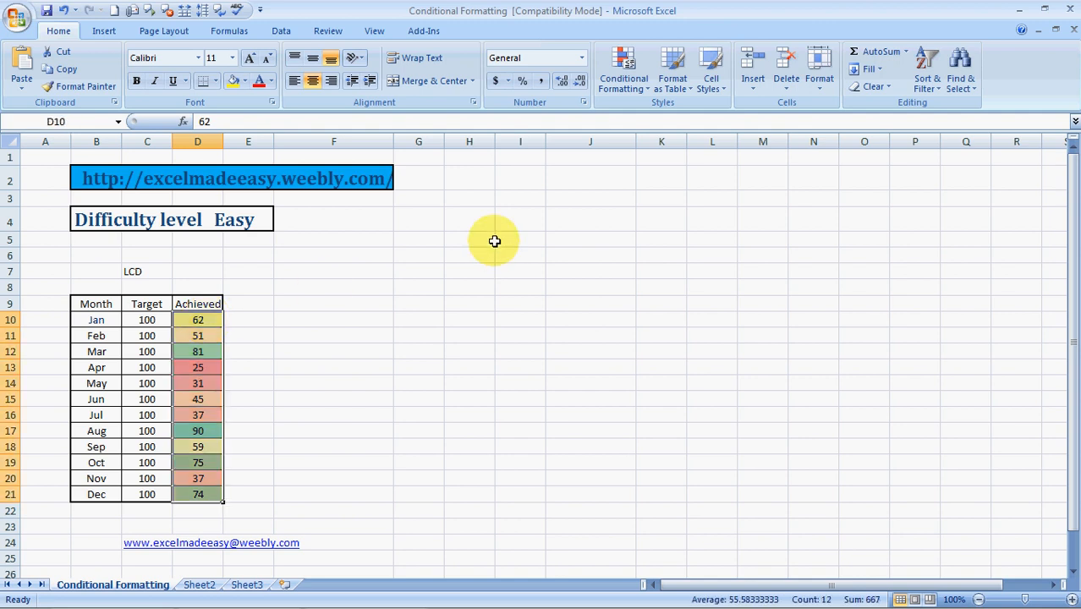
Step: Bring up the Color Scales choices for the selected Achieved values
{"action": "left_click", "coordinate": [622, 68]}
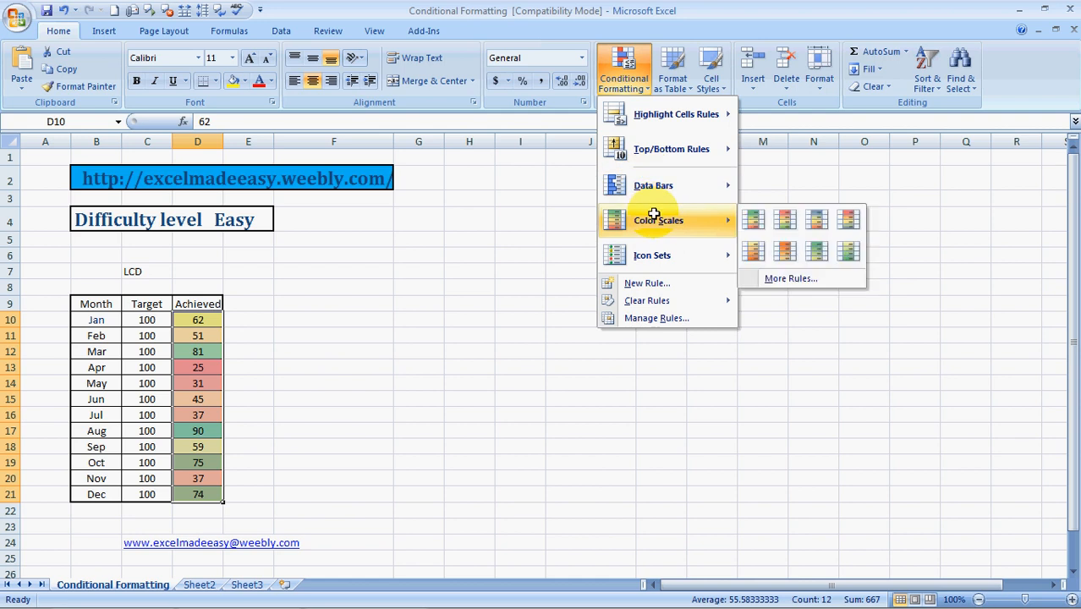
{"action": "mouse_move", "coordinate": [787, 220]}
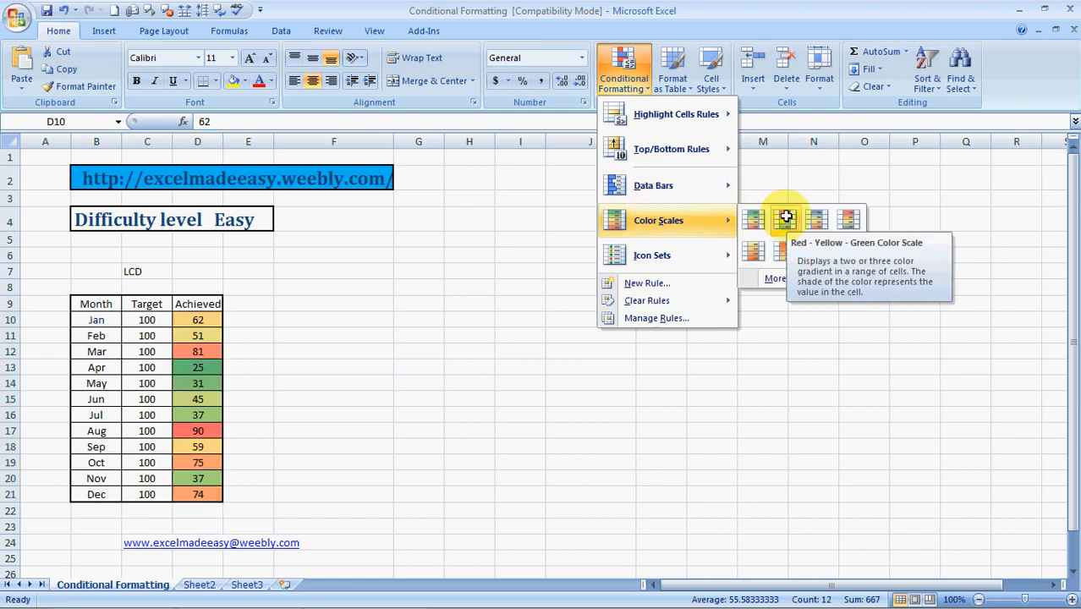
{"action": "mouse_move", "coordinate": [849, 220]}
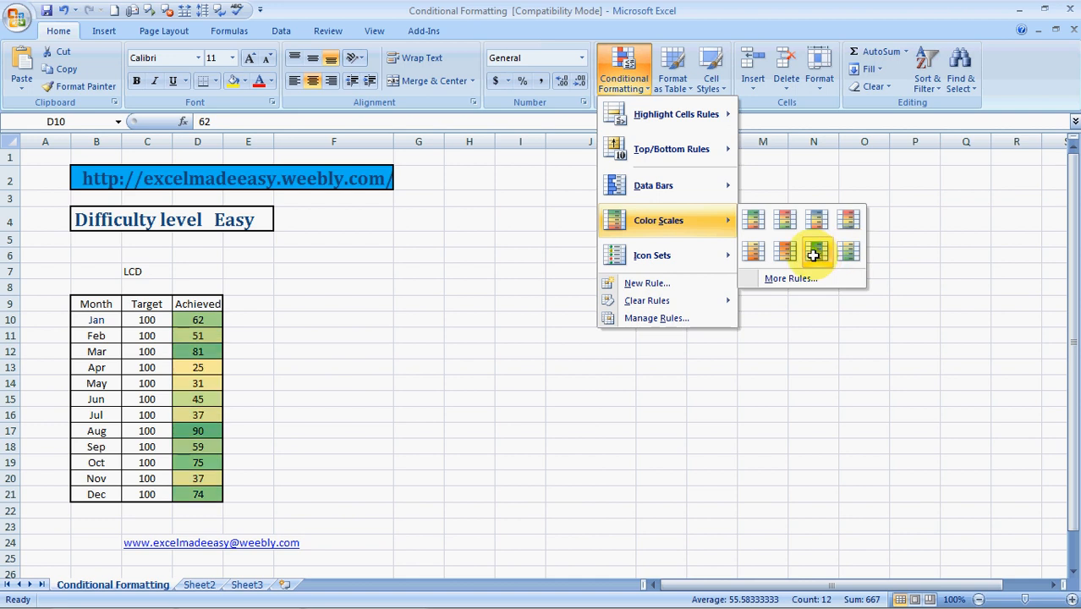
{"action": "mouse_move", "coordinate": [753, 251]}
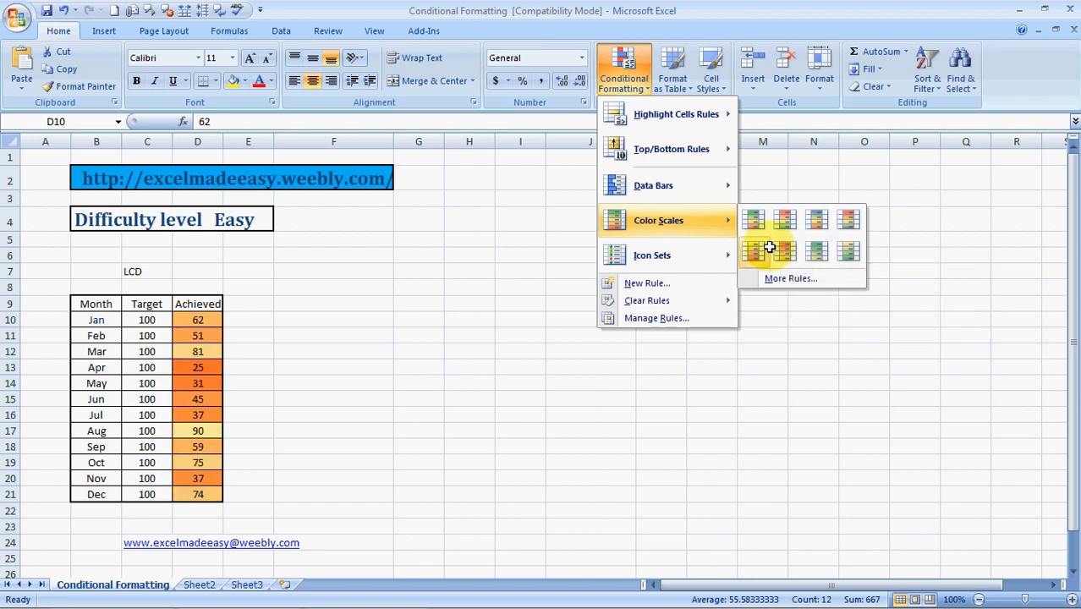
{"action": "mouse_move", "coordinate": [653, 254]}
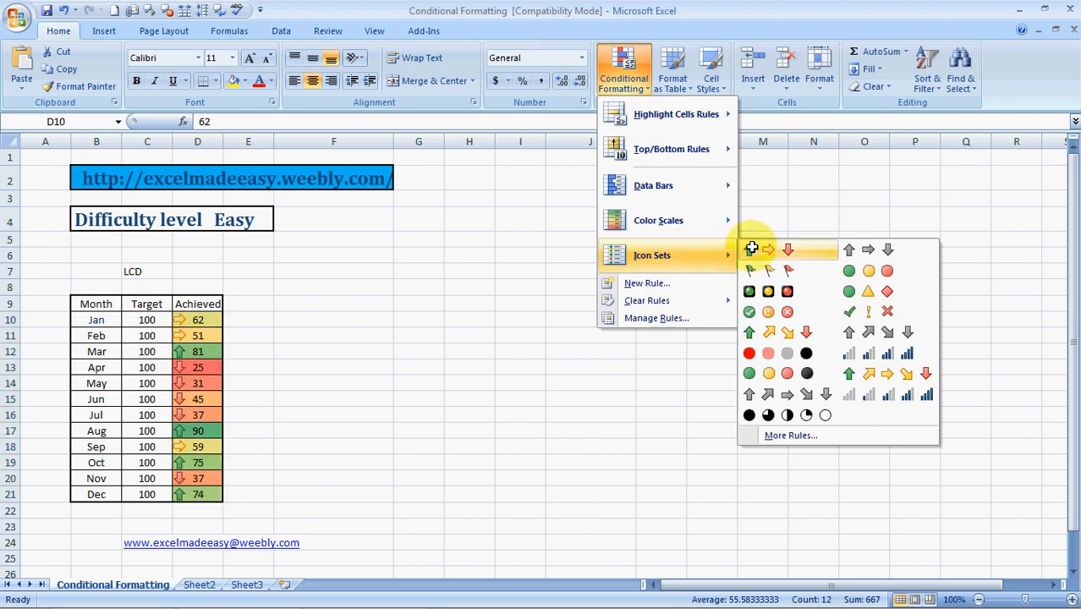
{"action": "mouse_move", "coordinate": [751, 249]}
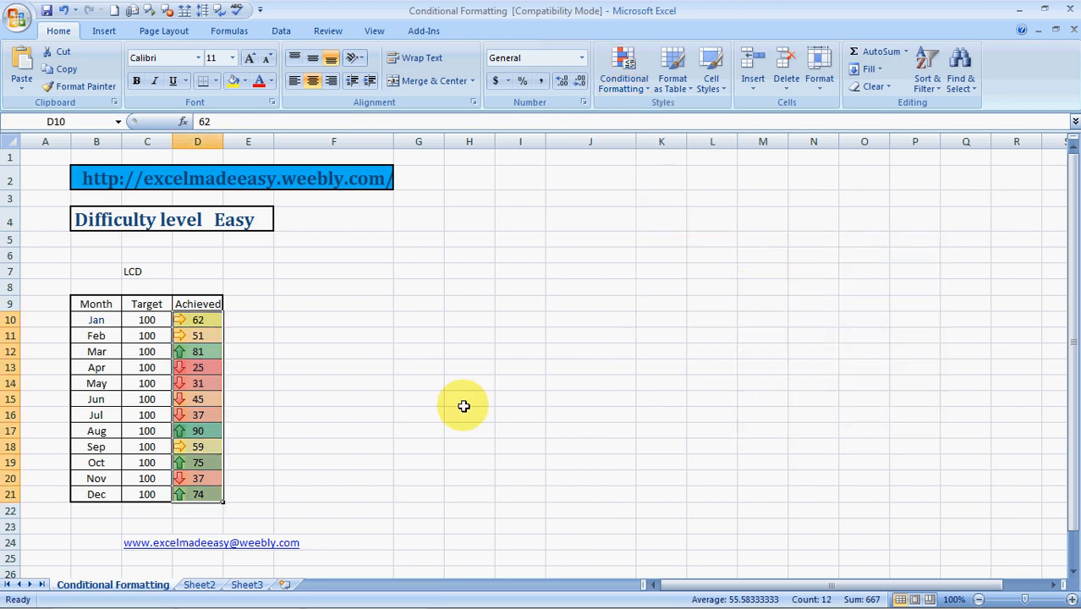
Step: Deselect to view the arrows, then reselect D10:D21 with the Clear Rules choices shown
{"action": "left_click", "coordinate": [469, 415]}
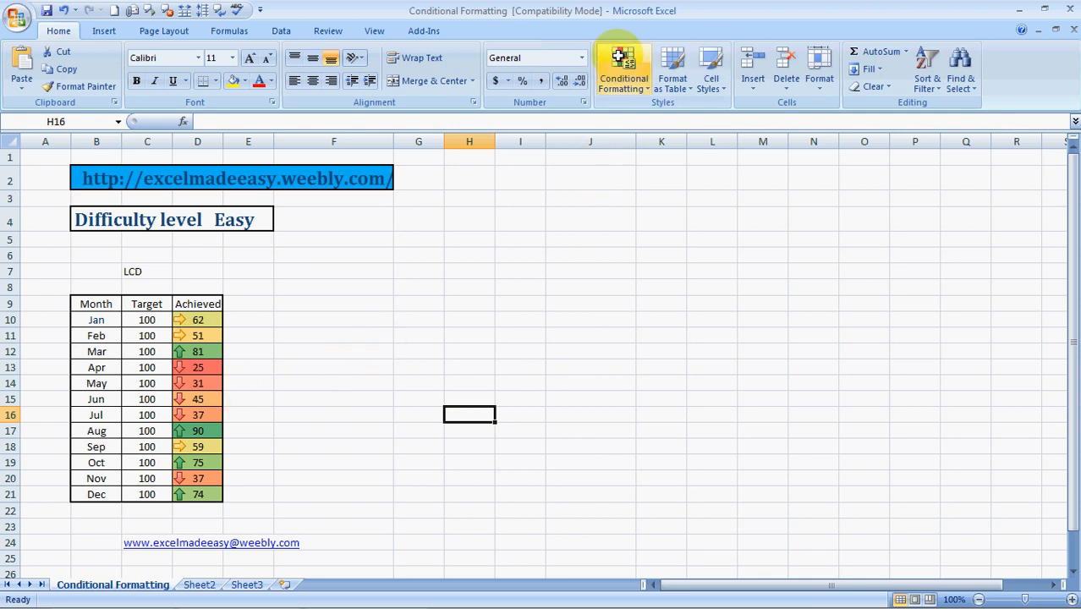
{"action": "left_click", "coordinate": [623, 67]}
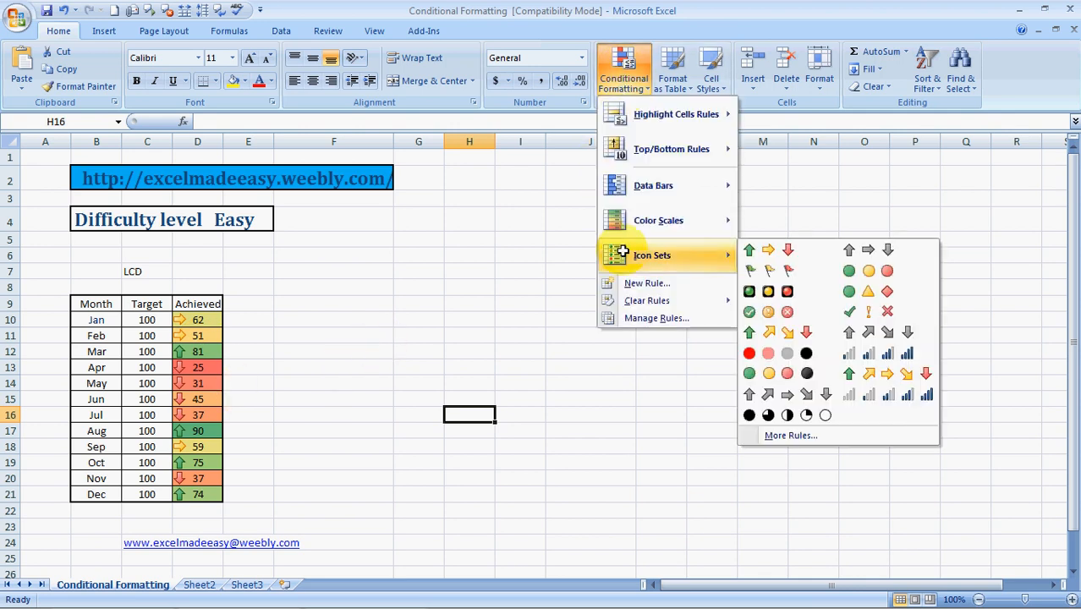
{"action": "mouse_move", "coordinate": [769, 270]}
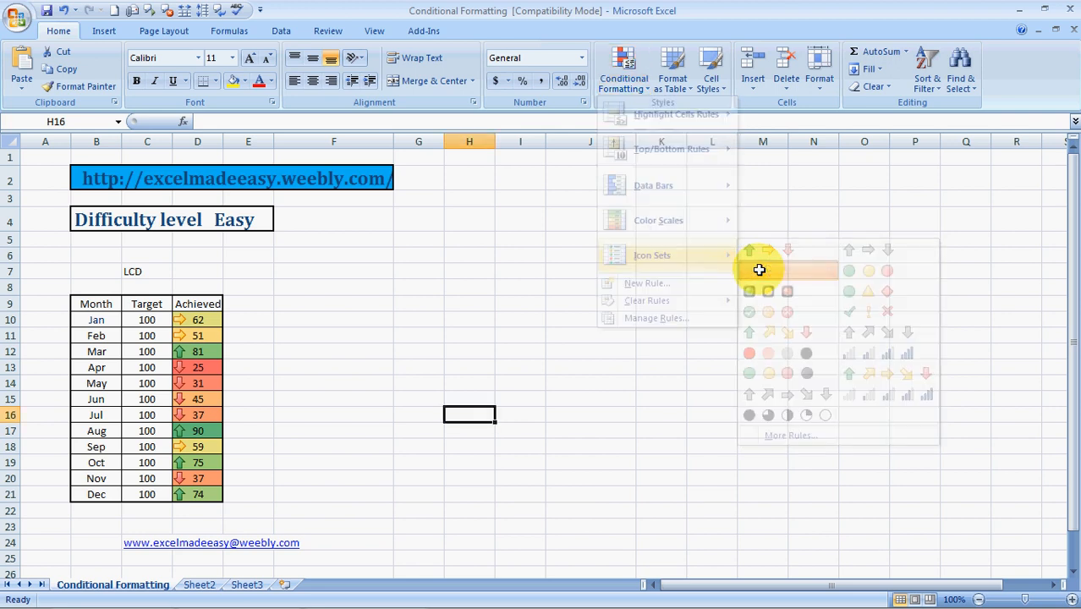
{"action": "left_click", "coordinate": [768, 271]}
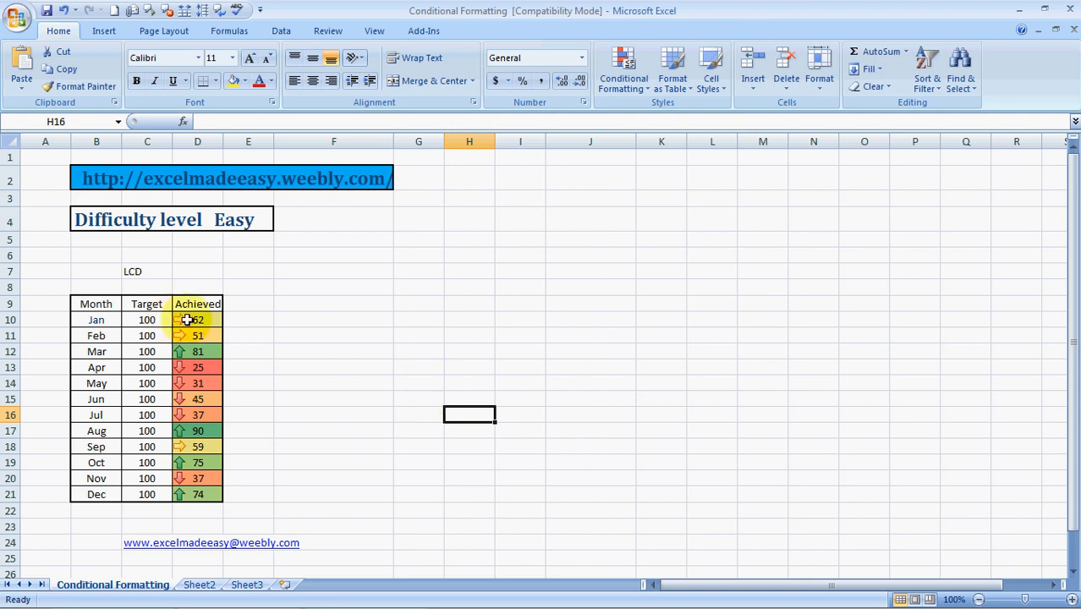
{"action": "left_click_drag", "start_coordinate": [196, 320], "coordinate": [197, 415]}
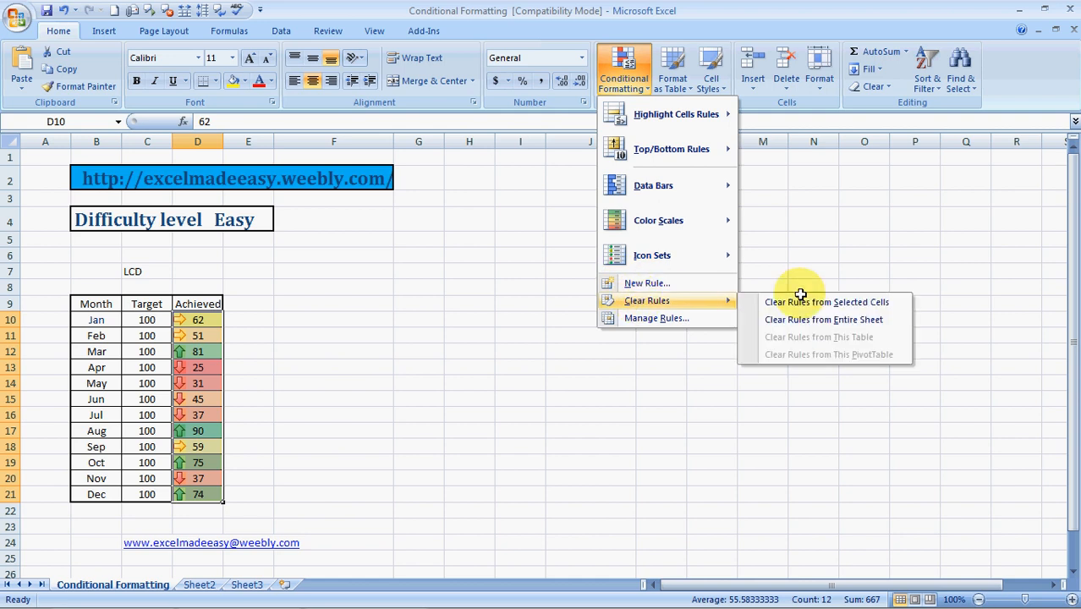
Step: Clear the colour scale and arrow rules from D10:D21 and move to the Excel Made Easy site
{"action": "left_click", "coordinate": [826, 302]}
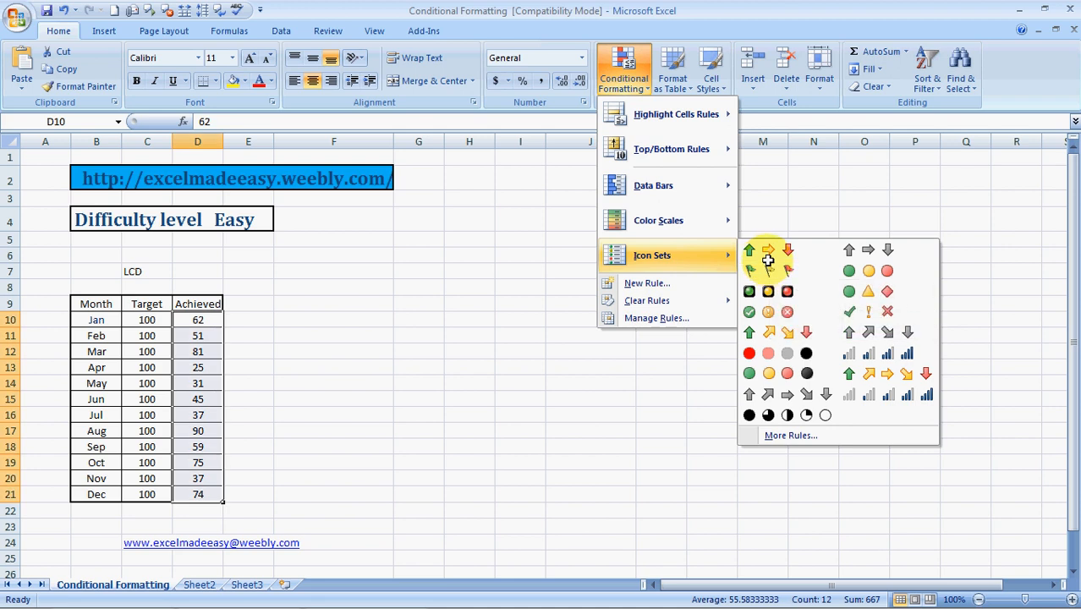
{"action": "left_click", "coordinate": [768, 291]}
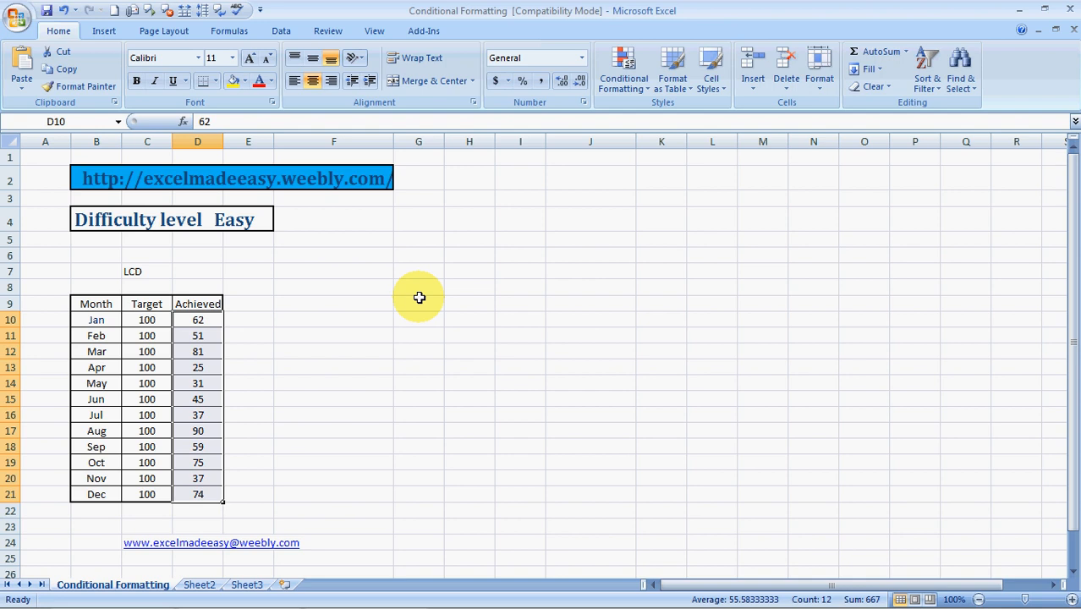
{"action": "left_click", "coordinate": [623, 71]}
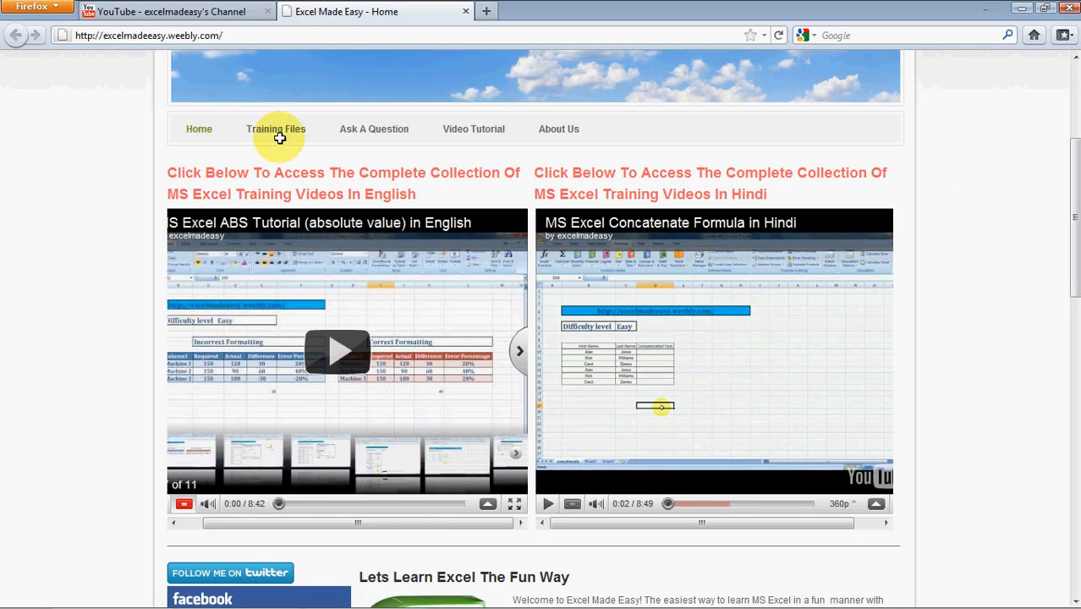
{"action": "mouse_move", "coordinate": [50, 61]}
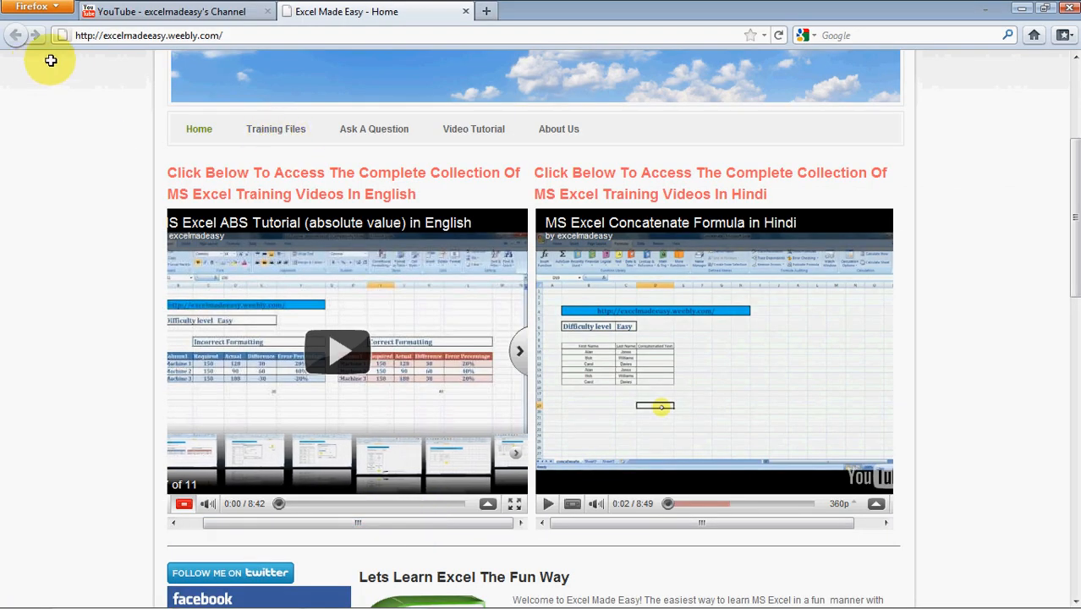
Step: Scroll the Excel Made Easy home page down to the 'Lets Learn Excel The Fun Way' section
{"action": "scroll", "scroll_direction": "down", "scroll_amount": 3}
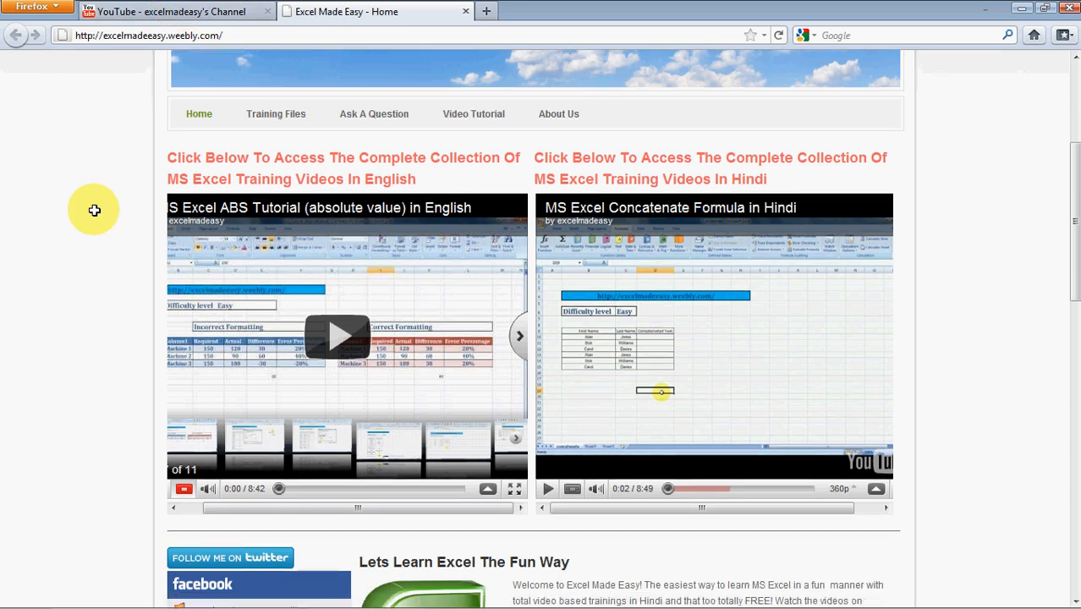
{"action": "scroll", "scroll_direction": "down", "scroll_amount": 3}
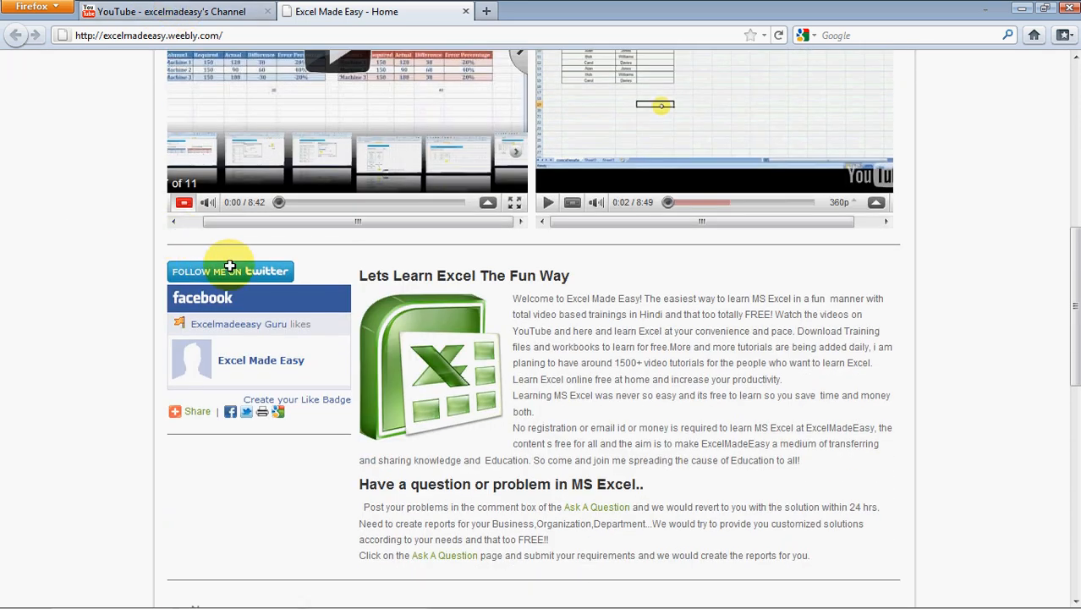
{"action": "mouse_move", "coordinate": [79, 83]}
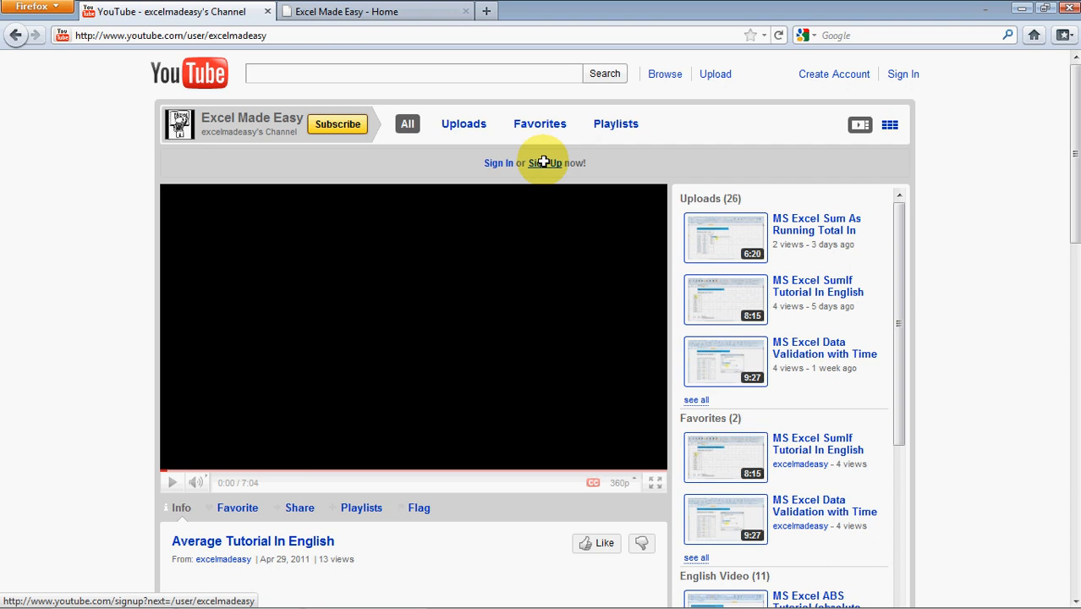
{"action": "mouse_move", "coordinate": [851, 168]}
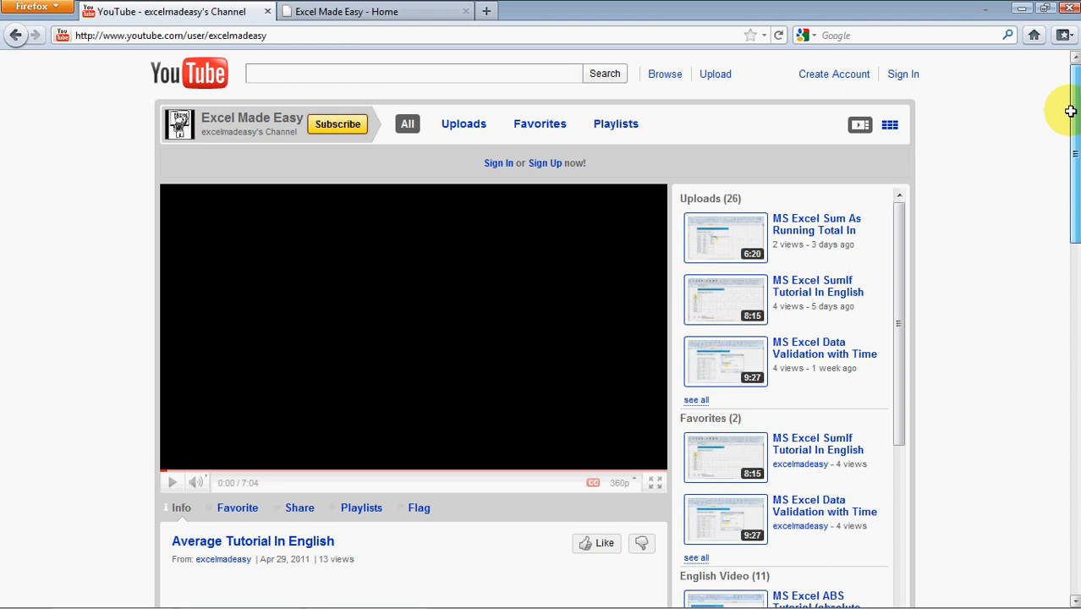
Step: Scroll the excelmadeeasy YouTube channel down to its profile and subscribers sections
{"action": "scroll", "scroll_direction": "down", "scroll_amount": 3}
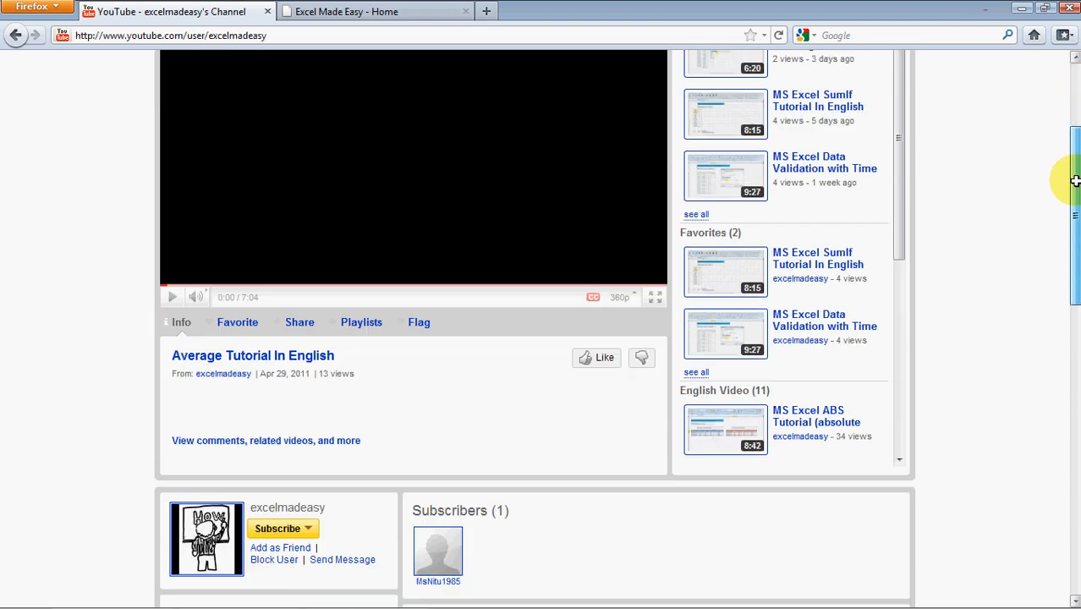
{"action": "scroll", "scroll_direction": "down", "scroll_amount": 3}
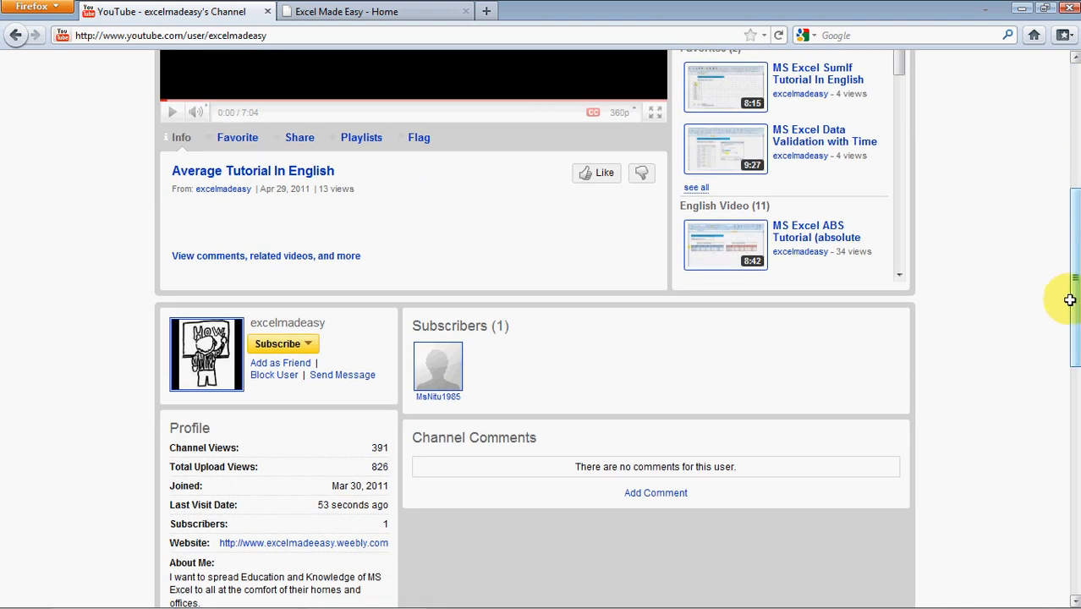